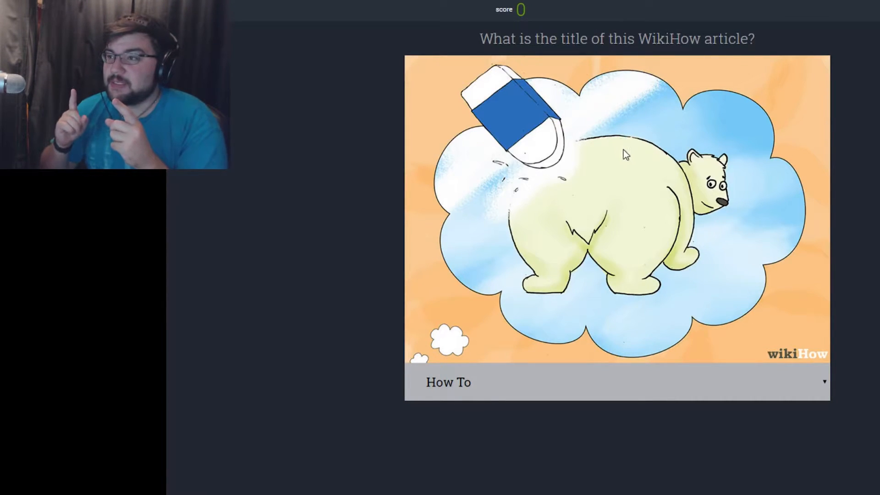
{"action": "mouse_move", "coordinate": [637, 304]}
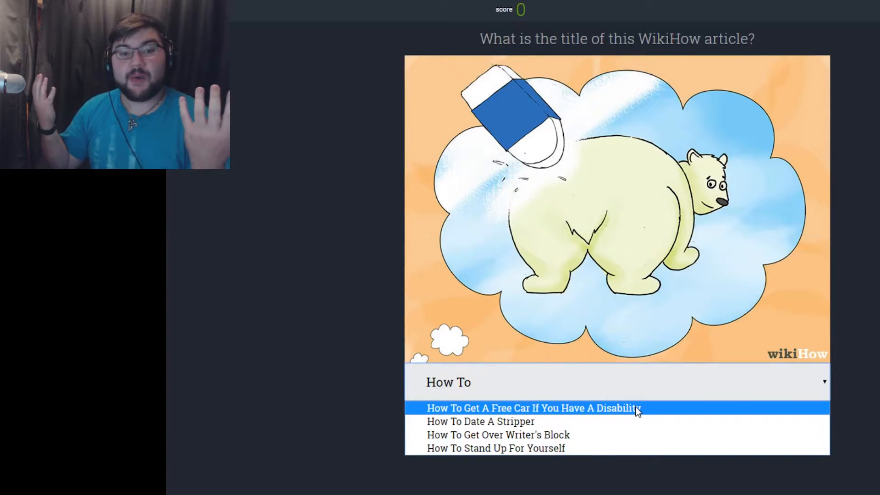
{"action": "mouse_move", "coordinate": [628, 297]}
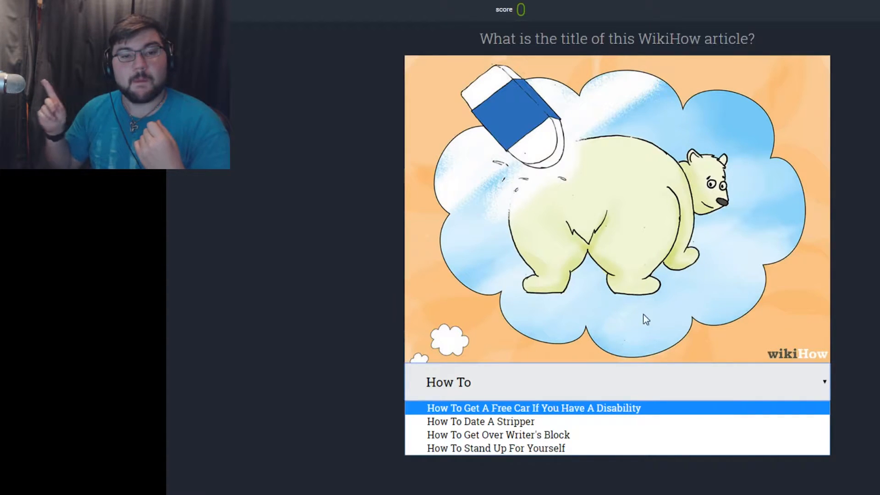
{"action": "mouse_move", "coordinate": [552, 420]}
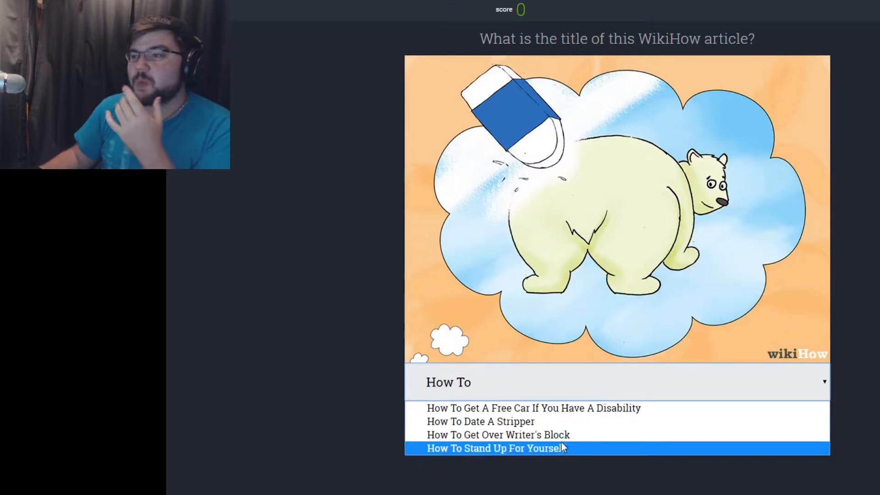
{"action": "mouse_move", "coordinate": [566, 434]}
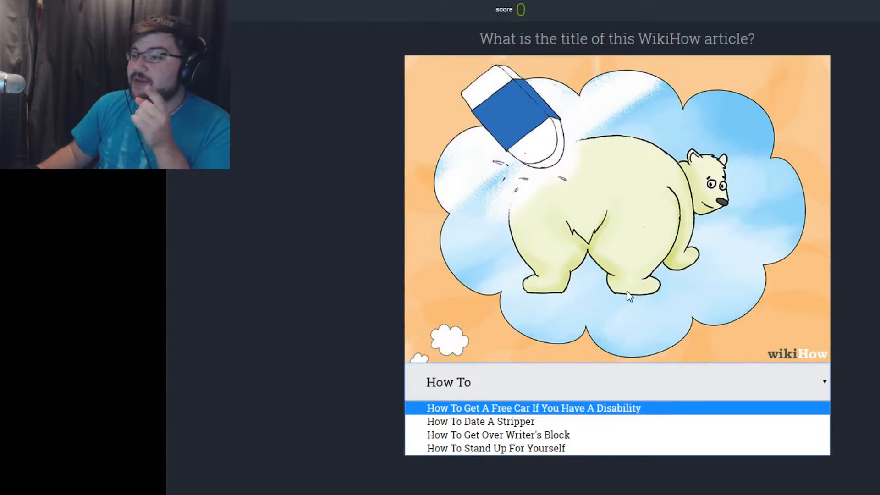
{"action": "mouse_move", "coordinate": [645, 320]}
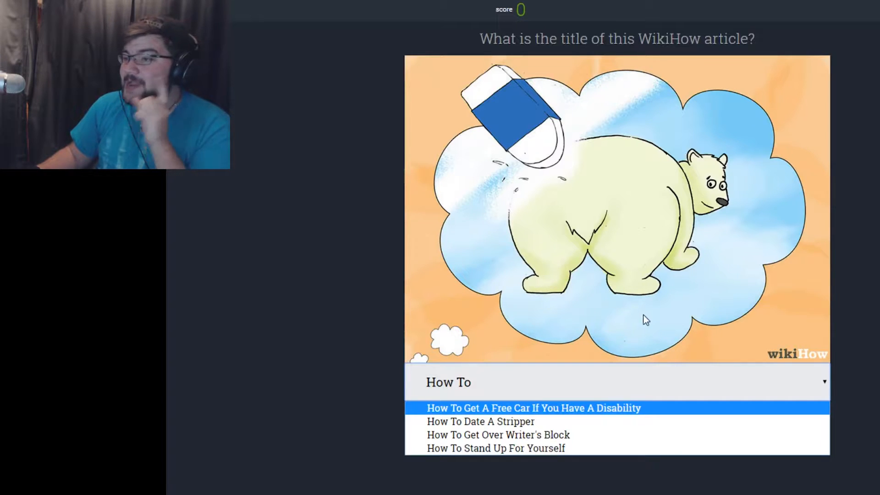
{"action": "mouse_move", "coordinate": [560, 418]}
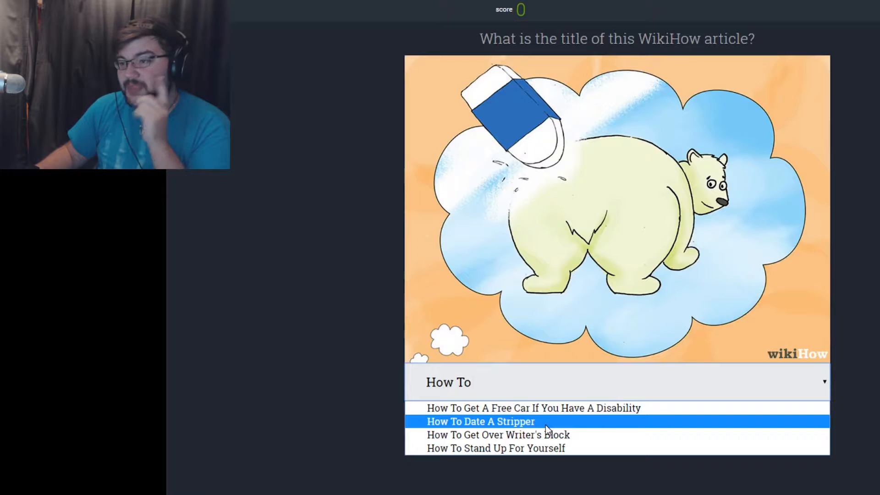
{"action": "mouse_move", "coordinate": [608, 360]}
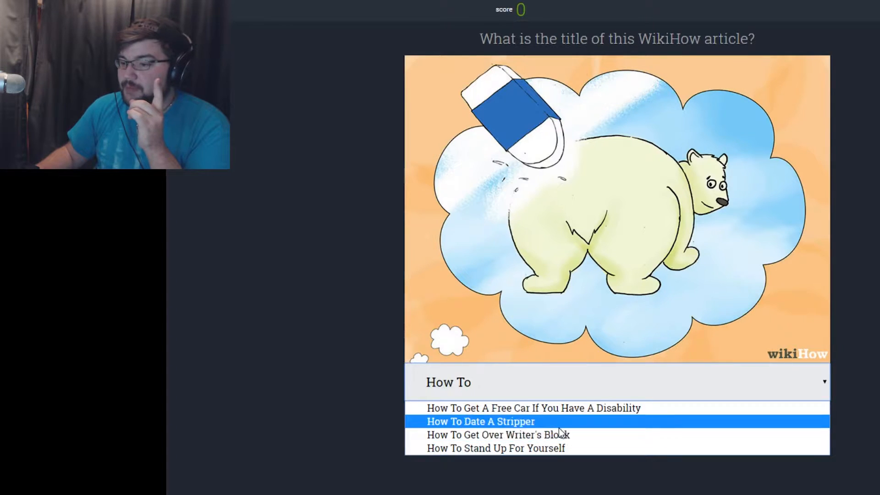
- Submit 'How To Get Over Writer's Block' as the polar bear picture's title
{"action": "left_click", "coordinate": [498, 434]}
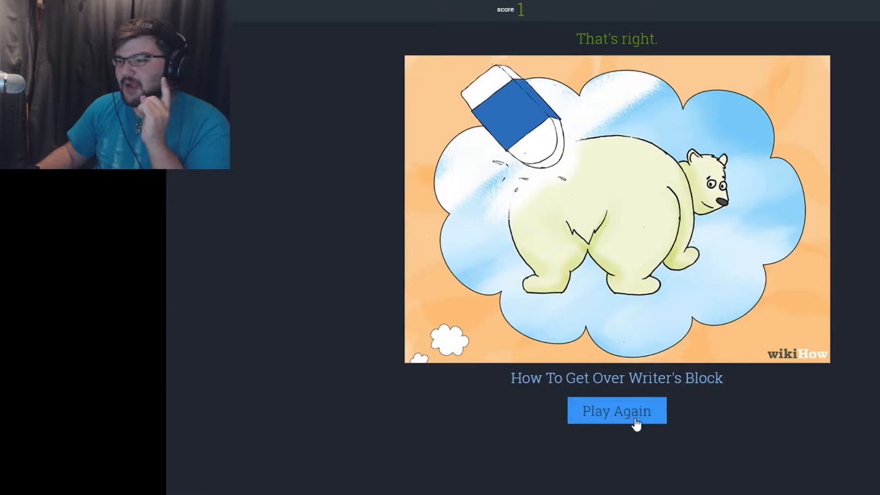
- Start a new round and guess 'How To Persuade A Christian To Become Atheist' for the girl reading
{"action": "left_click", "coordinate": [616, 410]}
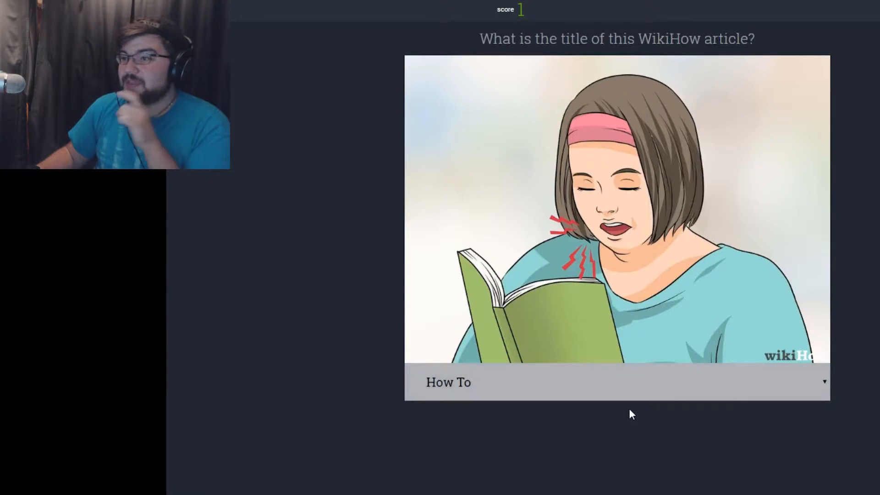
{"action": "mouse_move", "coordinate": [673, 245]}
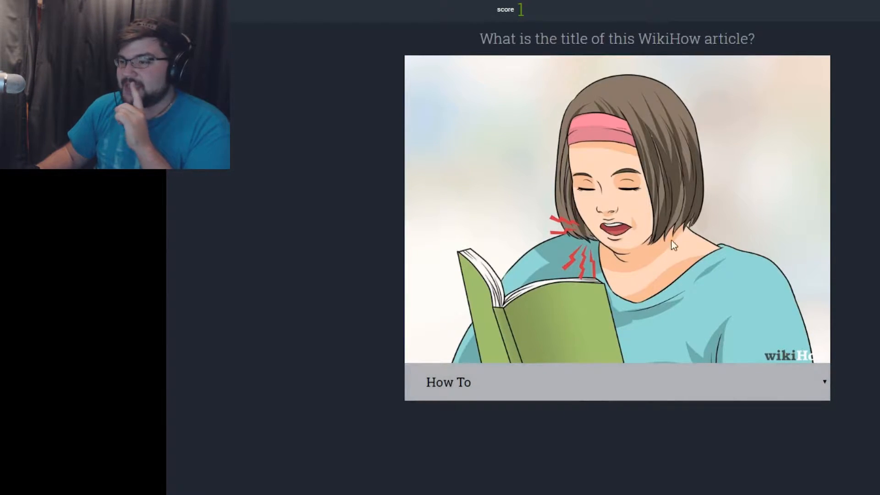
{"action": "mouse_move", "coordinate": [643, 335]}
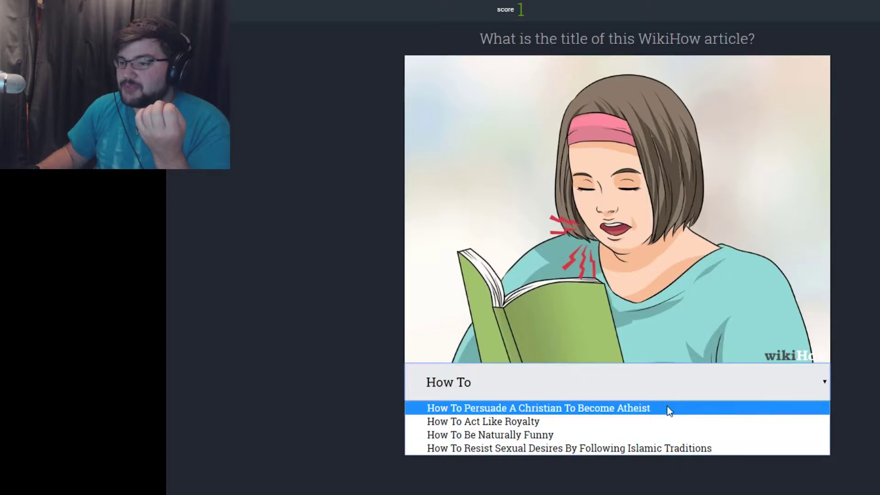
{"action": "mouse_move", "coordinate": [596, 409]}
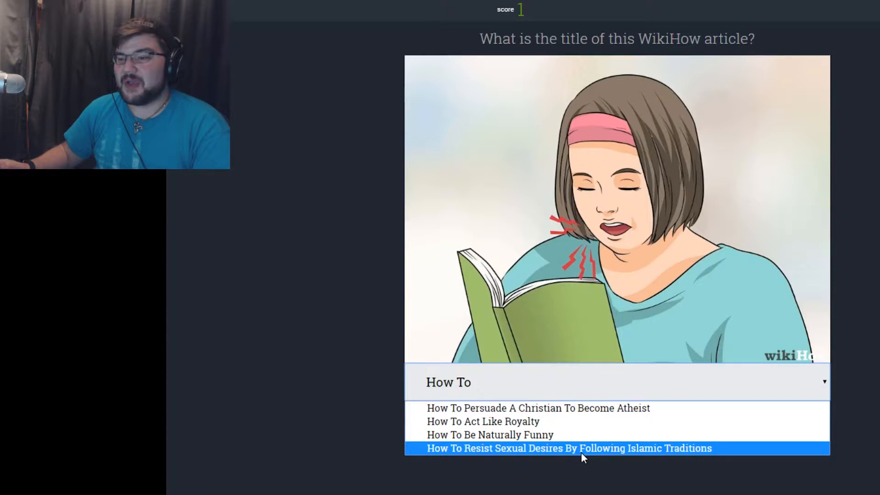
{"action": "mouse_move", "coordinate": [585, 435]}
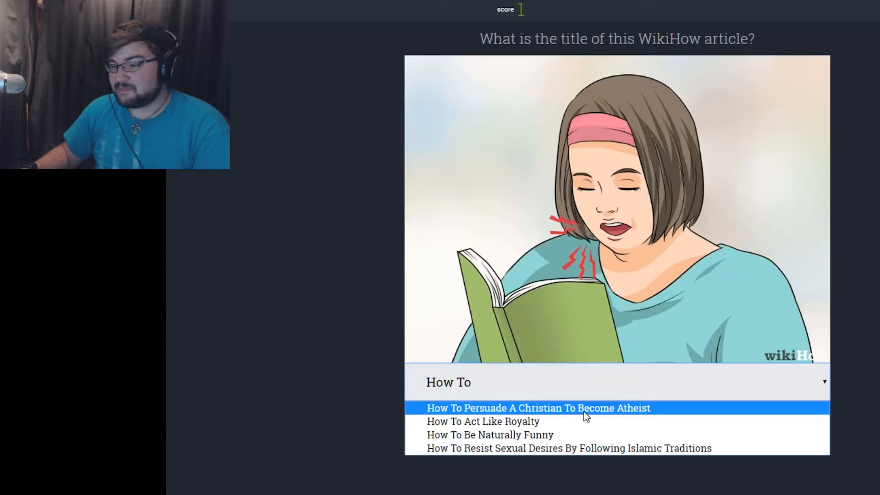
{"action": "left_click", "coordinate": [537, 408]}
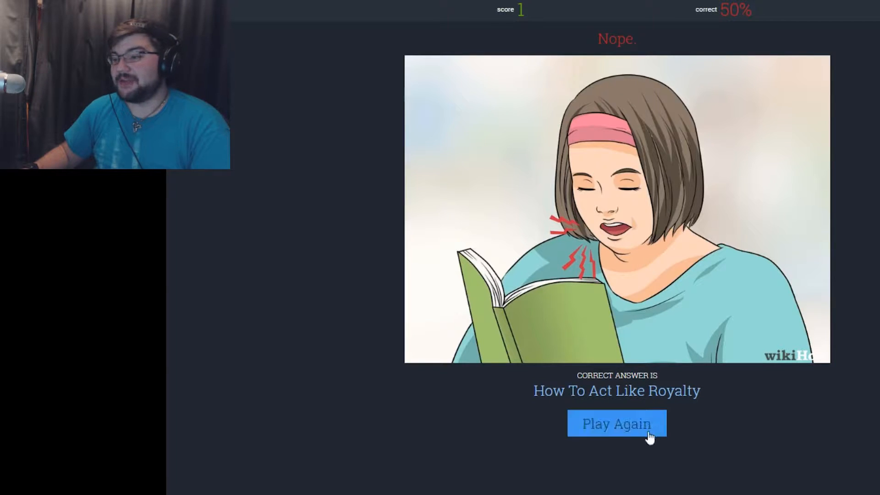
- Start the third round, showing a grinning man with a phone
{"action": "left_click", "coordinate": [616, 423]}
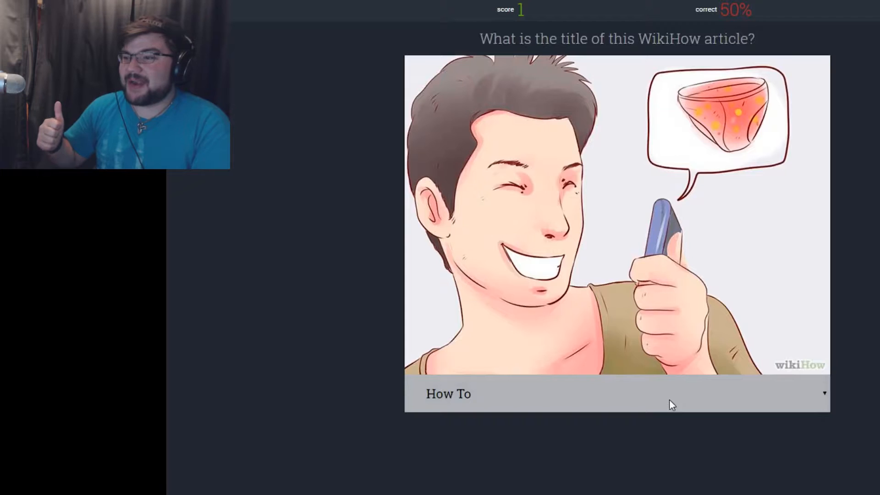
{"action": "mouse_move", "coordinate": [695, 372]}
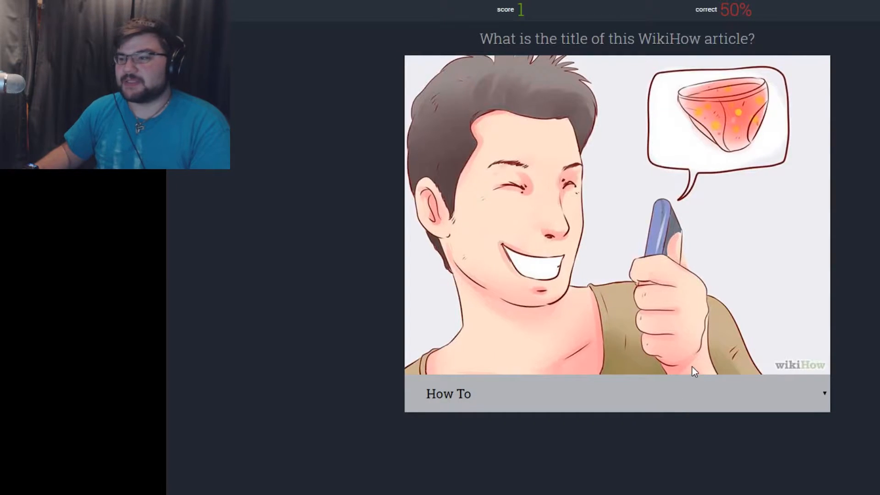
{"action": "mouse_move", "coordinate": [814, 407]}
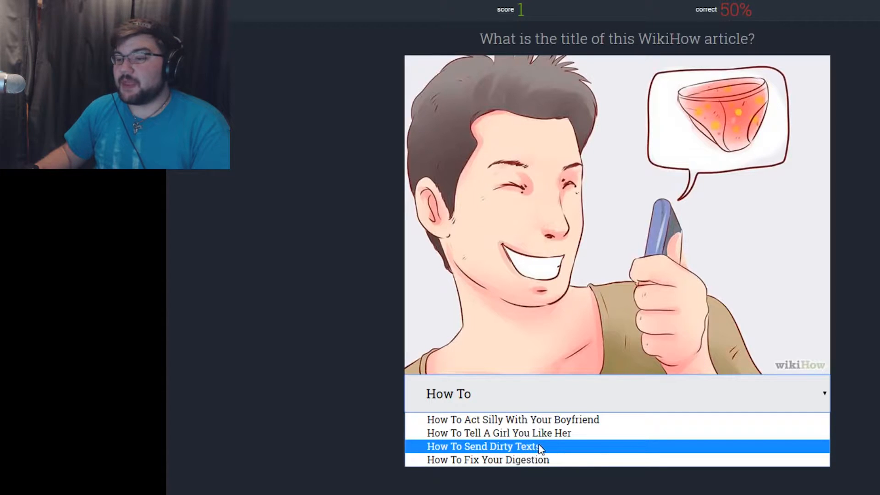
{"action": "mouse_move", "coordinate": [560, 432]}
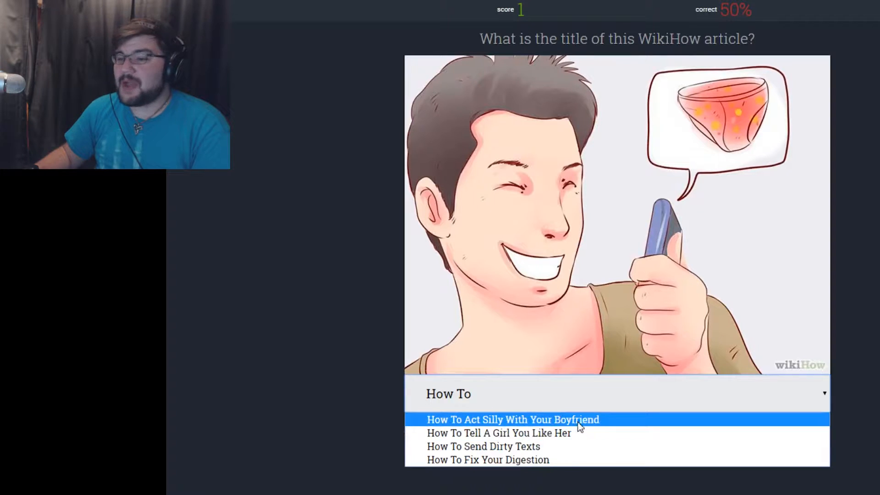
{"action": "mouse_move", "coordinate": [550, 446]}
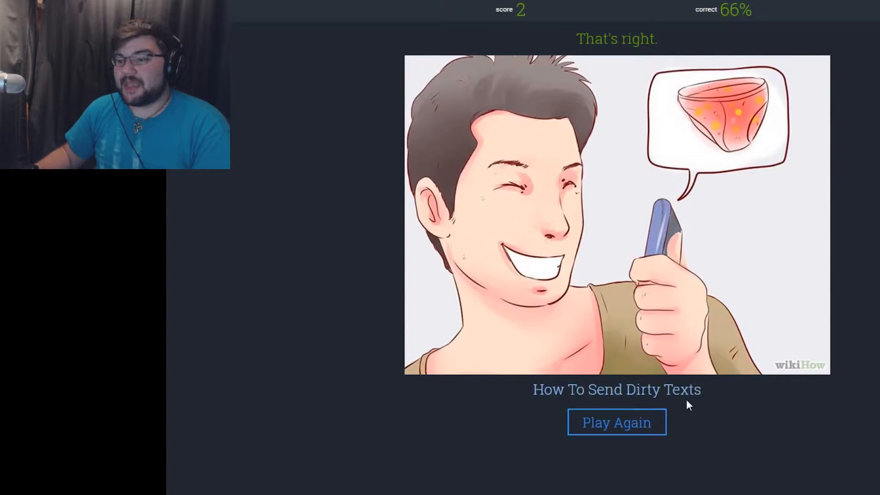
{"action": "mouse_move", "coordinate": [616, 423]}
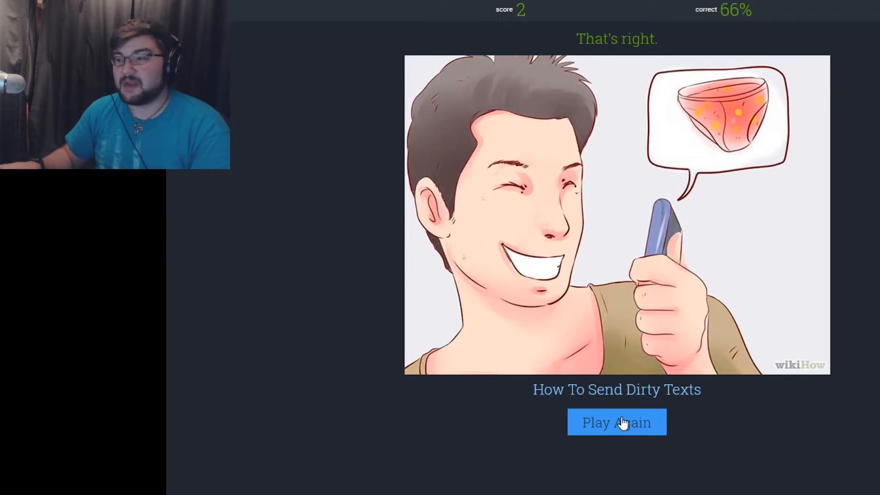
- Start the fourth round and answer 'How To Not Do Drugs', reaching score 3
{"action": "left_click", "coordinate": [616, 422]}
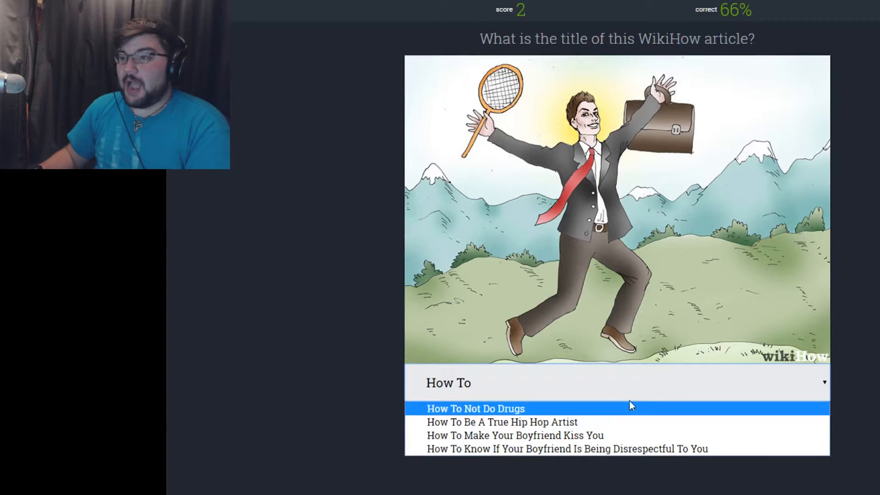
{"action": "mouse_move", "coordinate": [673, 338]}
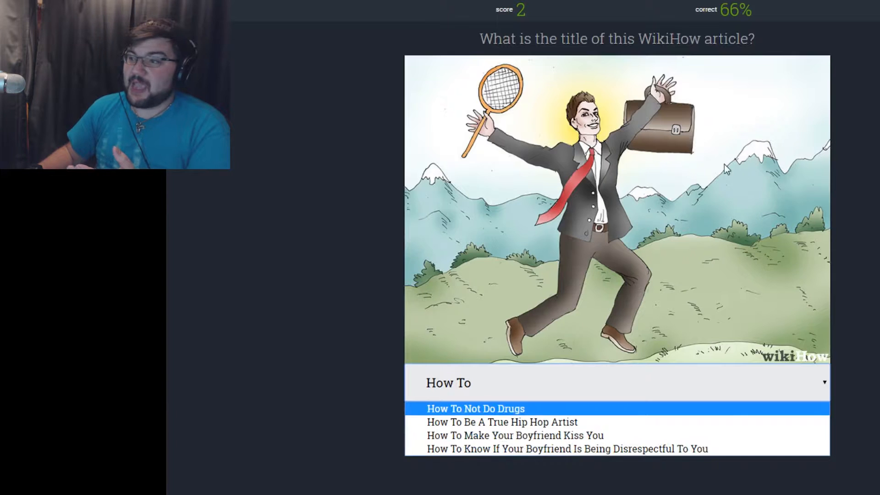
{"action": "mouse_move", "coordinate": [689, 139]}
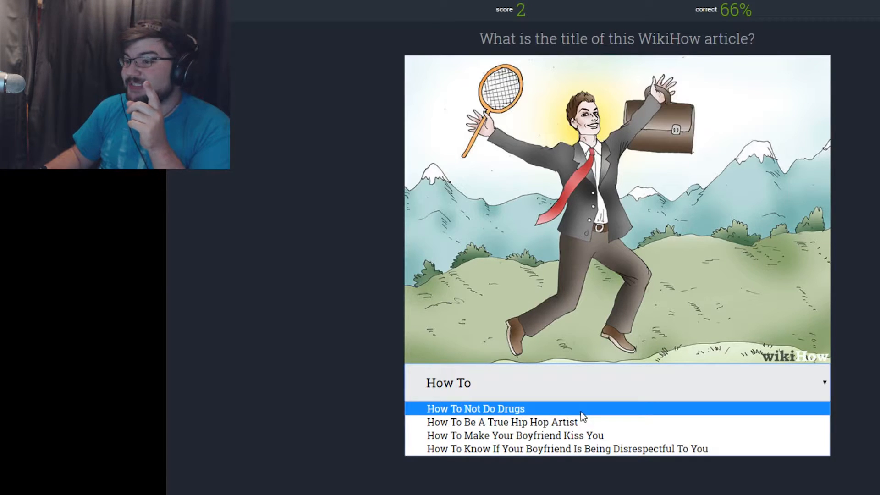
{"action": "left_click", "coordinate": [475, 408]}
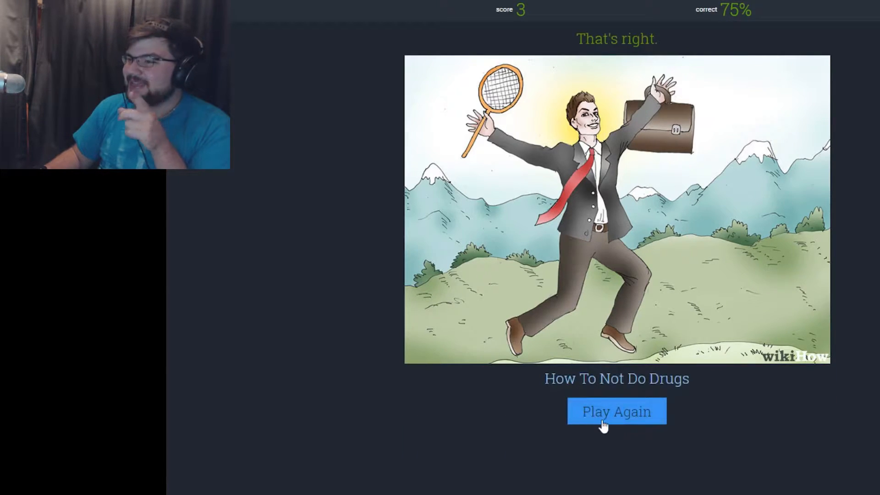
{"action": "mouse_move", "coordinate": [617, 438]}
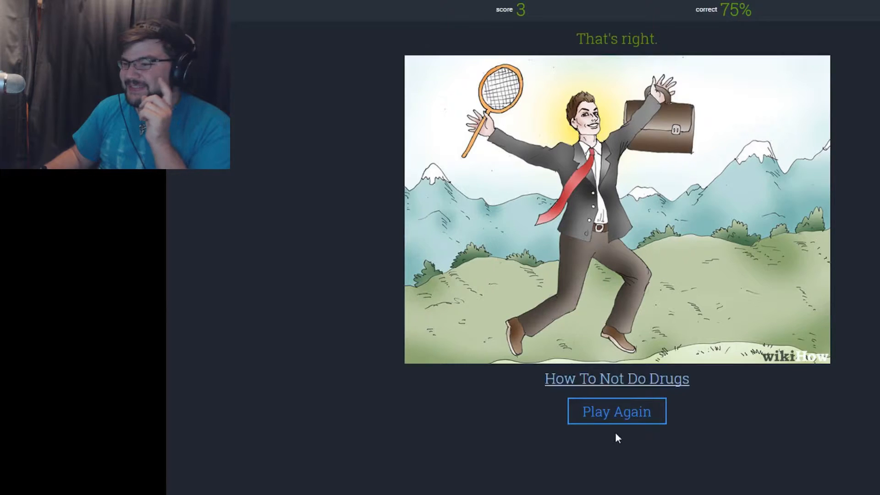
- Start a round and guess 'How To Disappear Like A Ninja' for the mouse-in-hands picture
{"action": "left_click", "coordinate": [616, 411]}
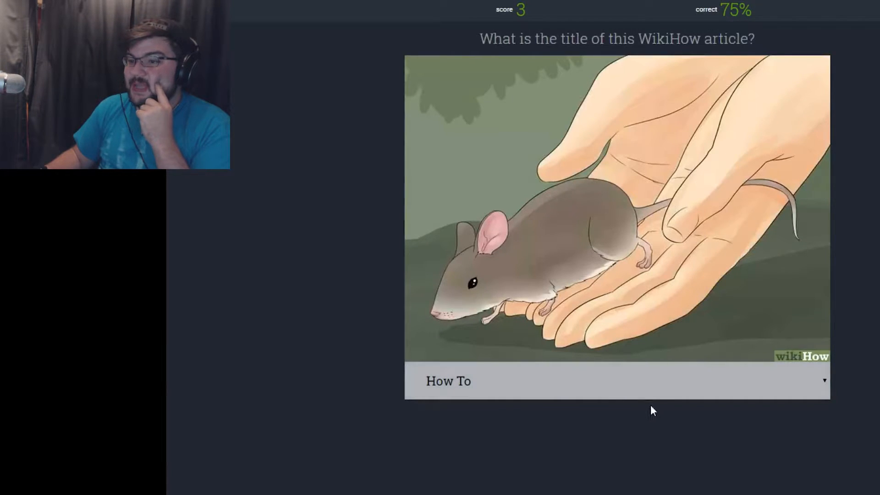
{"action": "mouse_move", "coordinate": [580, 392]}
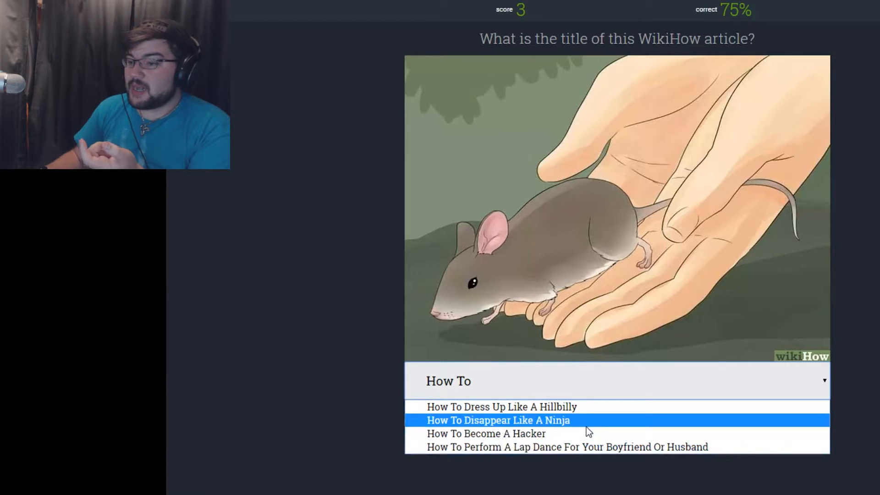
{"action": "mouse_move", "coordinate": [587, 433]}
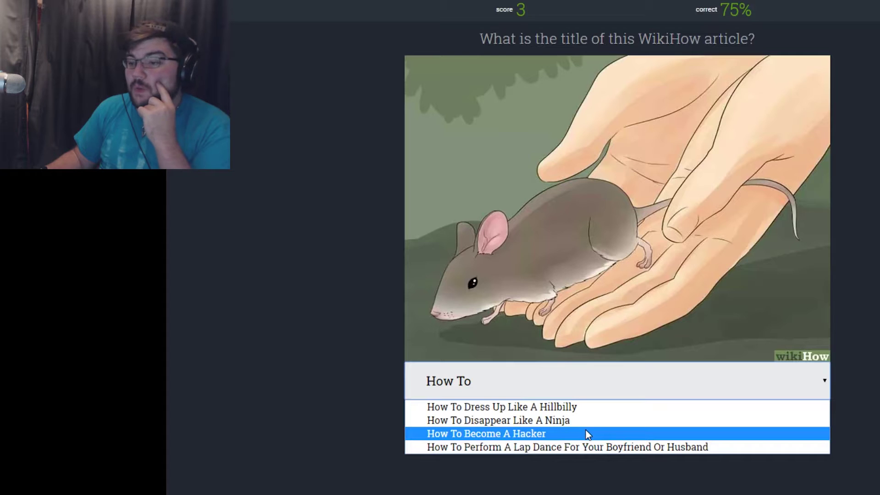
{"action": "mouse_move", "coordinate": [586, 456]}
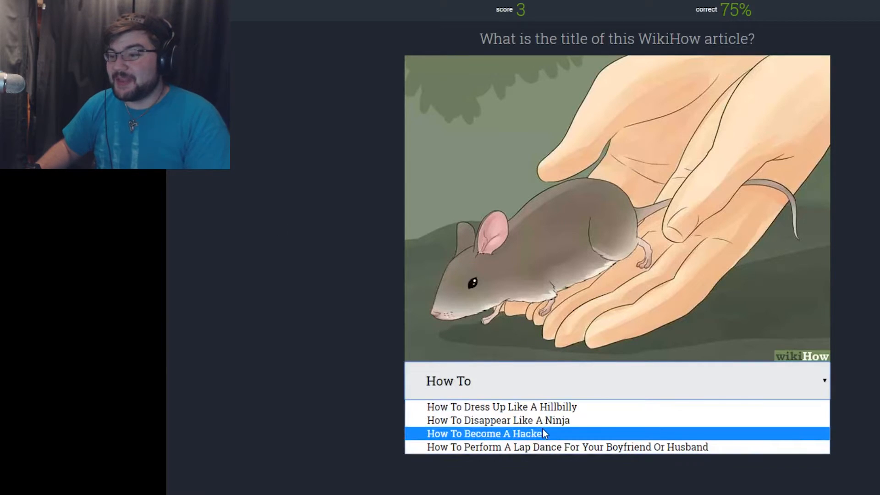
{"action": "left_click", "coordinate": [499, 420]}
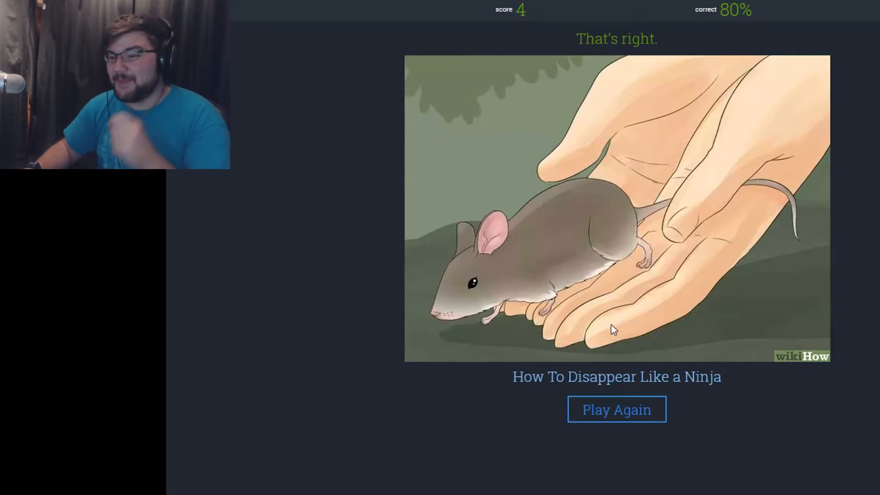
- Start a round and answer 'How To Laugh Naturally On Cue' for the goose picture
{"action": "left_click", "coordinate": [616, 409]}
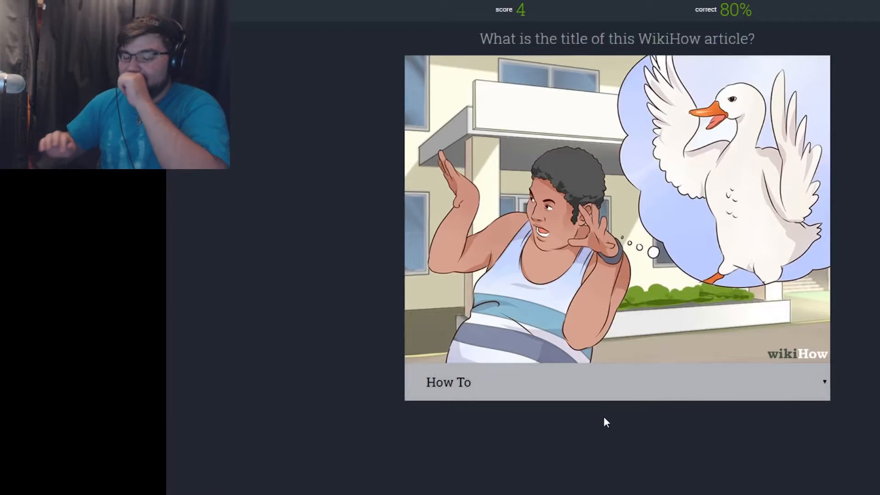
{"action": "mouse_move", "coordinate": [609, 411]}
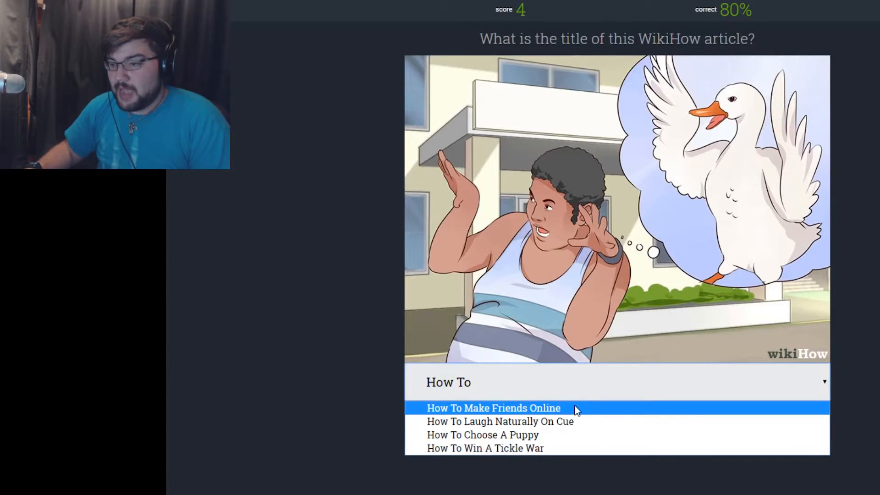
{"action": "left_click", "coordinate": [500, 422]}
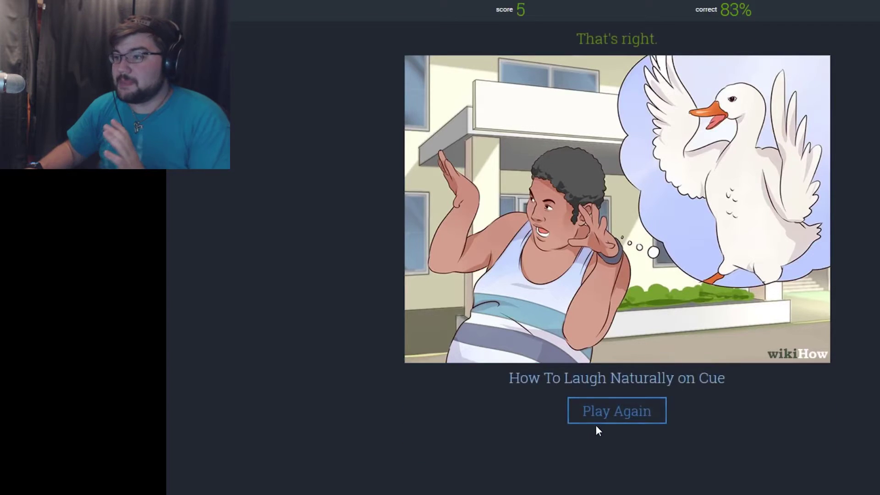
{"action": "mouse_move", "coordinate": [725, 425]}
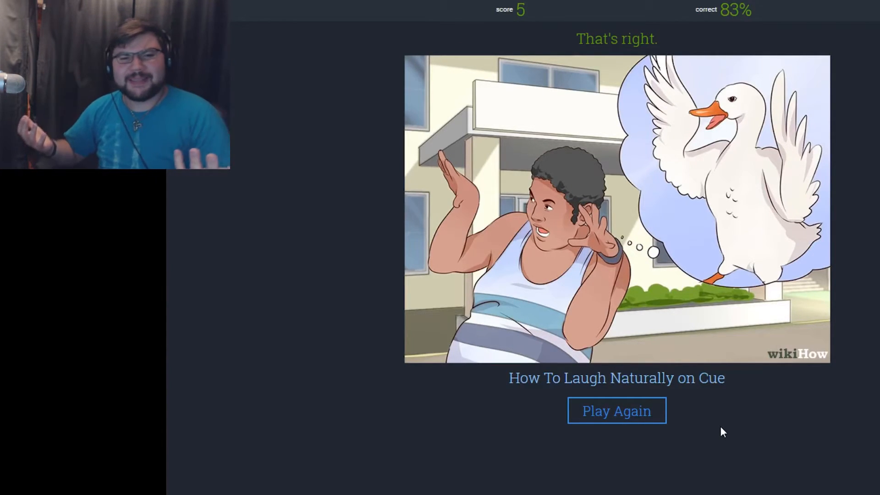
{"action": "mouse_move", "coordinate": [673, 362]}
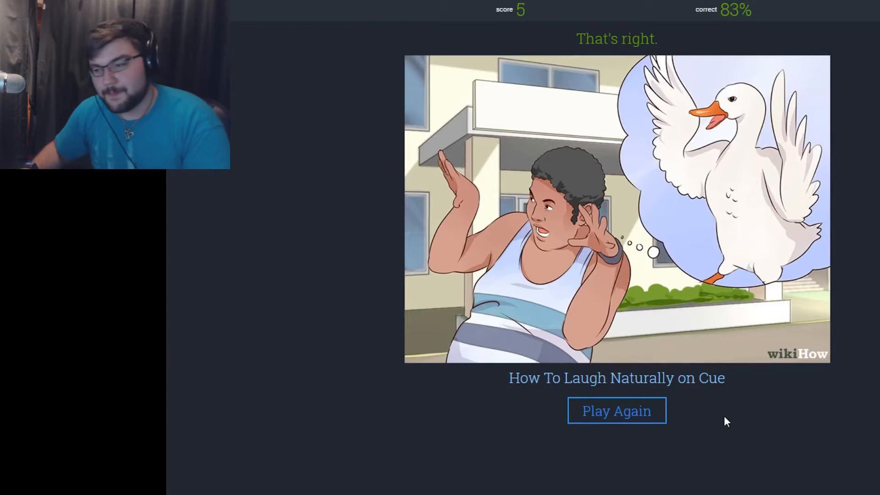
- Start a round and guess 'How To Play The Alto Saxophone' for the finger-on-lip face
{"action": "left_click", "coordinate": [616, 410]}
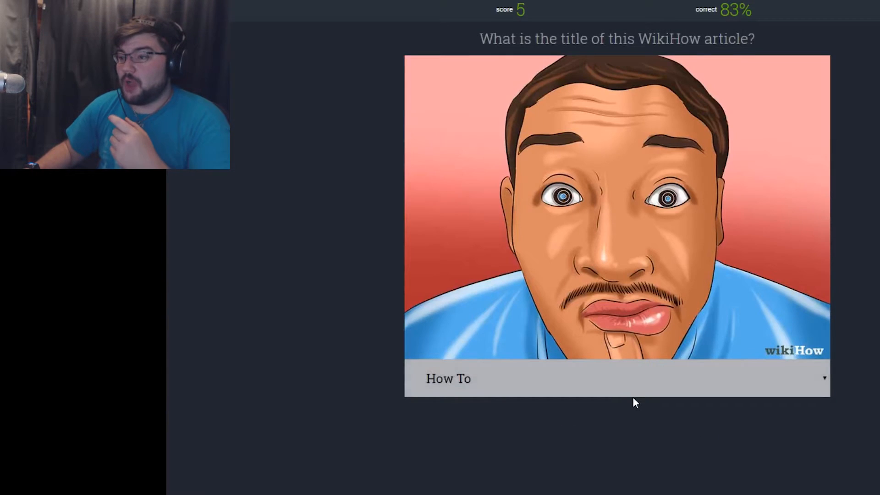
{"action": "mouse_move", "coordinate": [633, 428]}
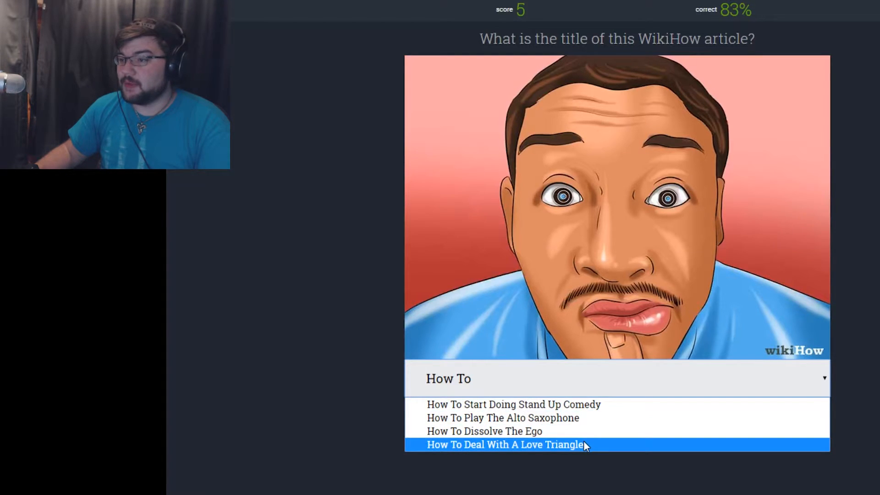
{"action": "mouse_move", "coordinate": [572, 418]}
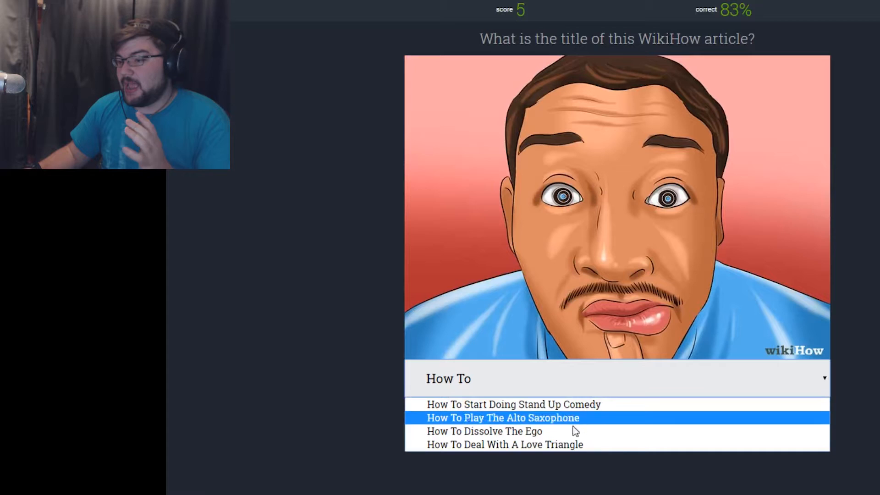
{"action": "left_click", "coordinate": [500, 418]}
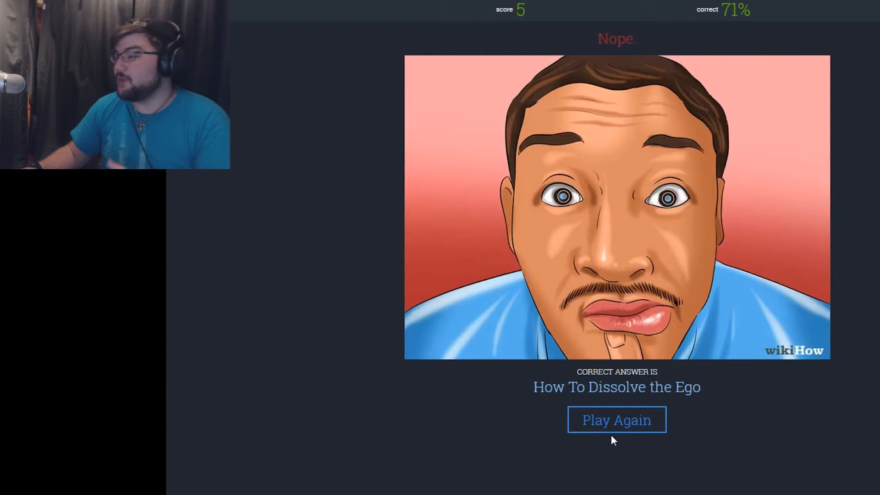
{"action": "mouse_move", "coordinate": [616, 419]}
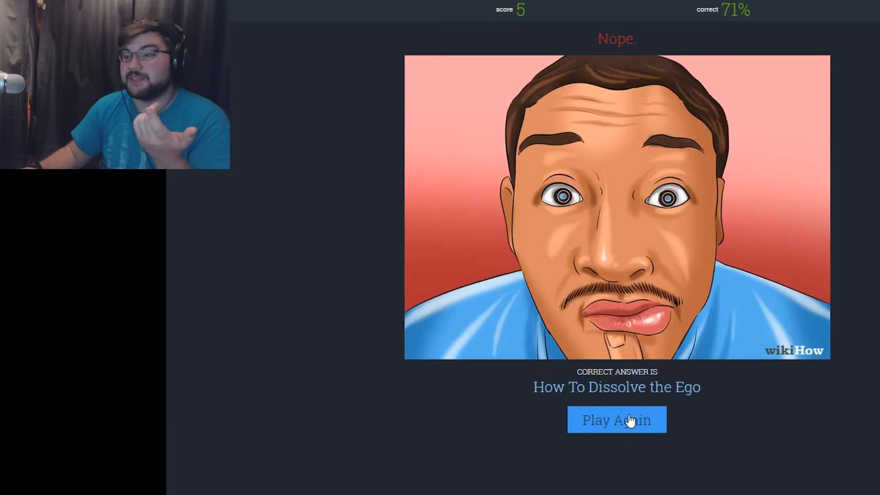
- Start the next round, showing the thinking-girl picture
{"action": "left_click", "coordinate": [616, 420]}
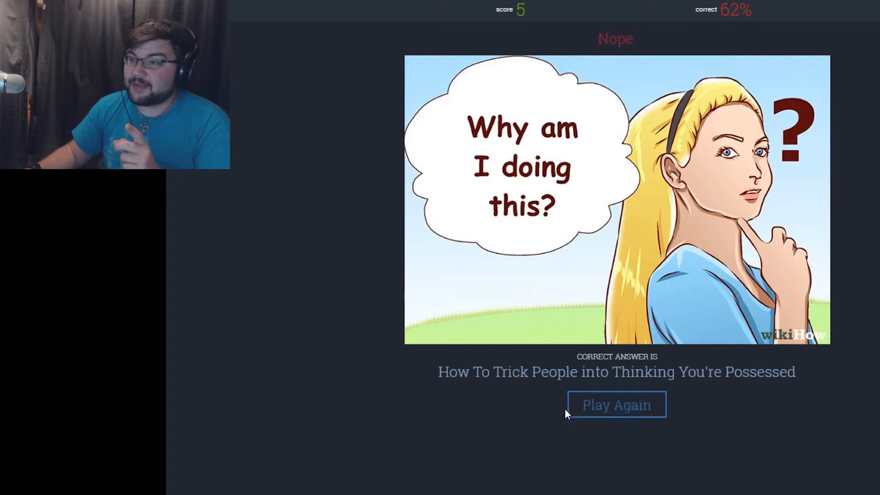
{"action": "mouse_move", "coordinate": [639, 419]}
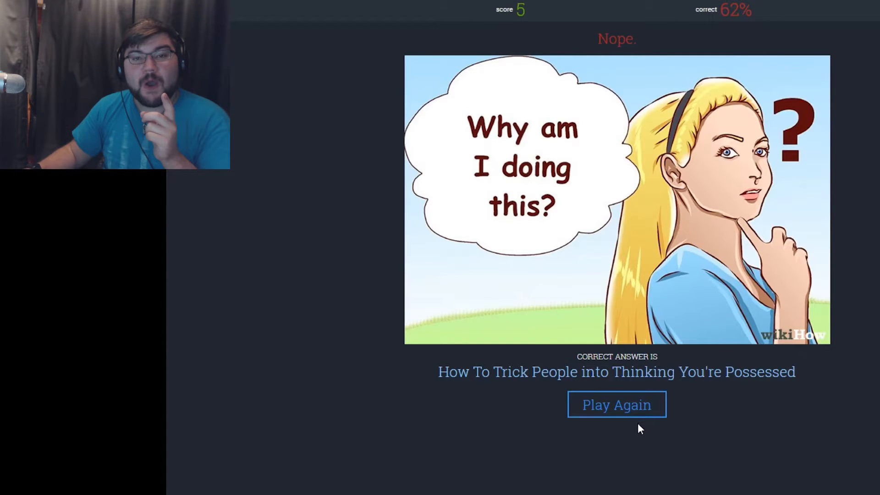
- Start a round and answer 'How To Be A Successful Teenager' for the grocery-bagging boy
{"action": "left_click", "coordinate": [615, 405]}
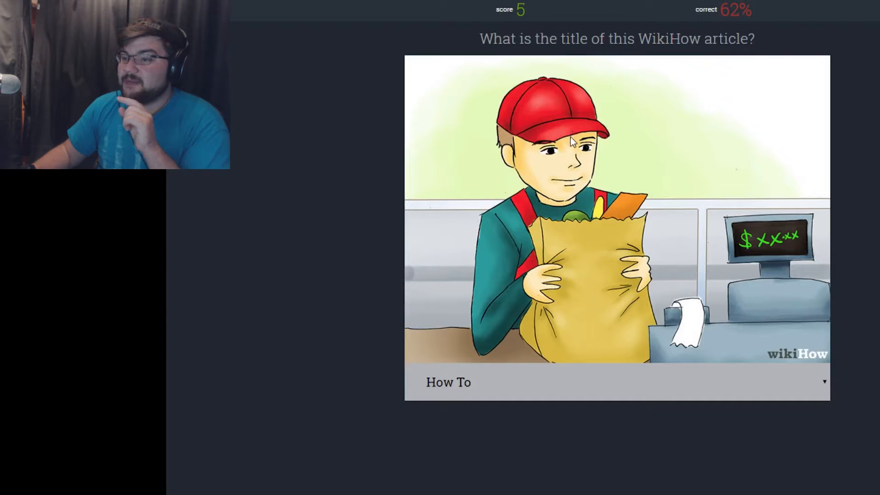
{"action": "mouse_move", "coordinate": [673, 398]}
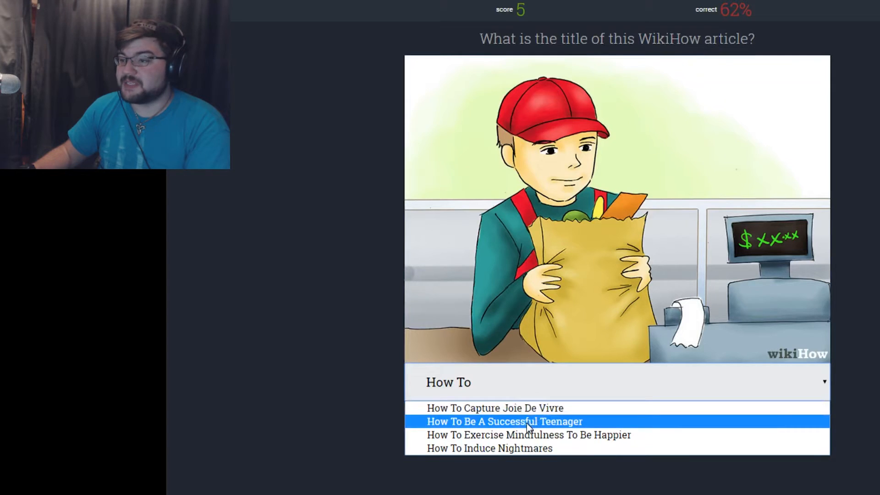
{"action": "left_click", "coordinate": [503, 421]}
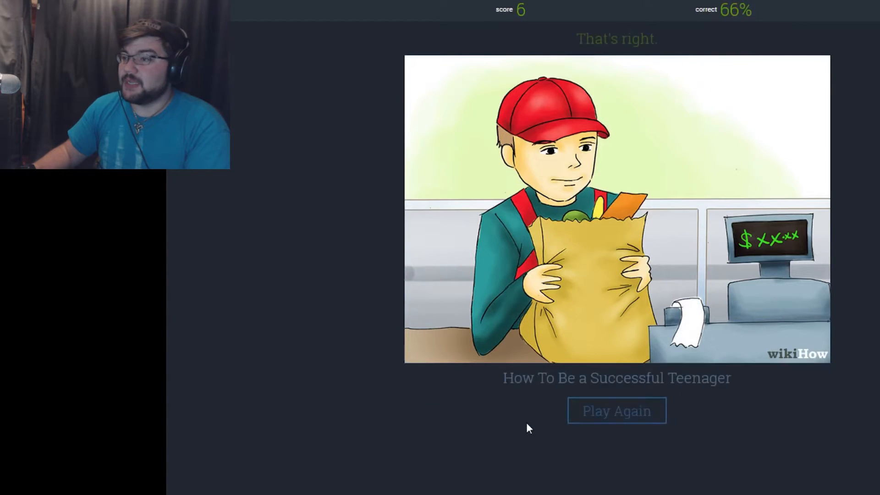
{"action": "mouse_move", "coordinate": [603, 422]}
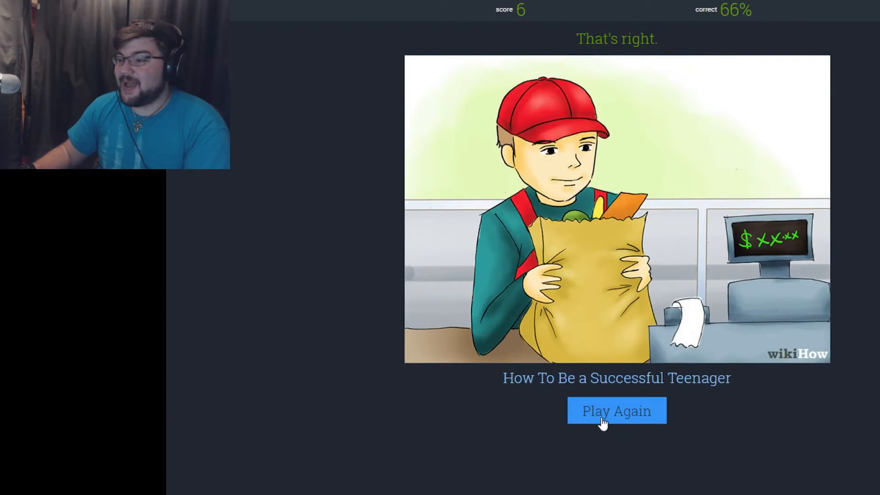
{"action": "mouse_move", "coordinate": [614, 422]}
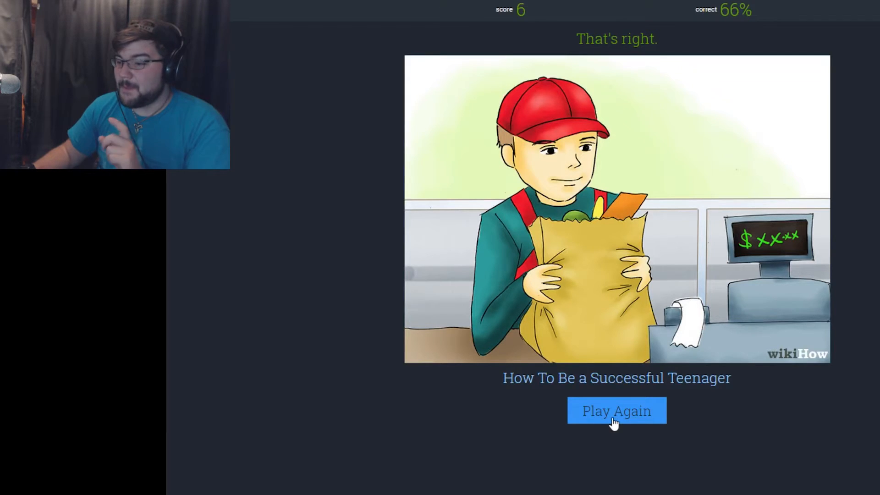
- Start a round and answer 'How To Pole Vault' for the pole-vaulter, reaching score 7
{"action": "left_click", "coordinate": [615, 410]}
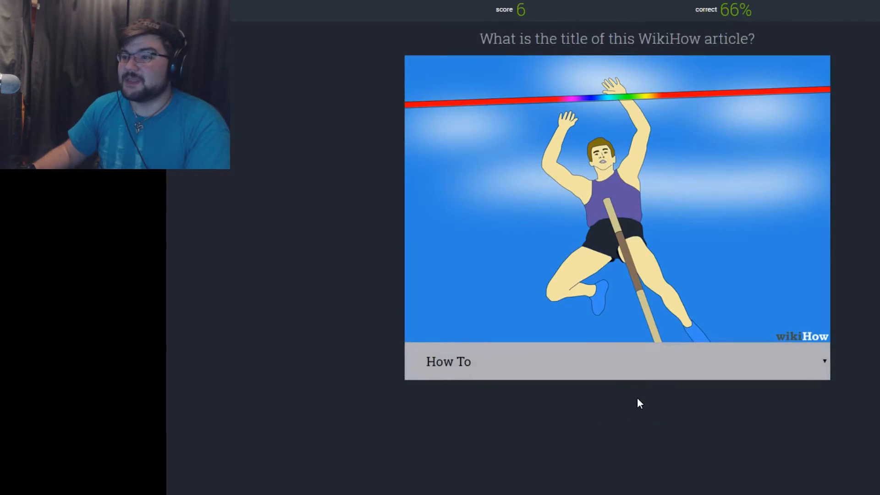
{"action": "mouse_move", "coordinate": [642, 359]}
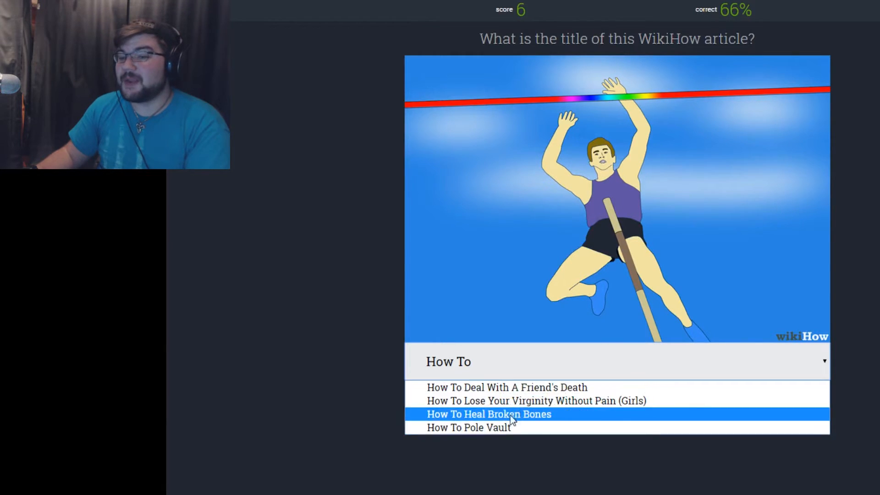
{"action": "left_click", "coordinate": [468, 427]}
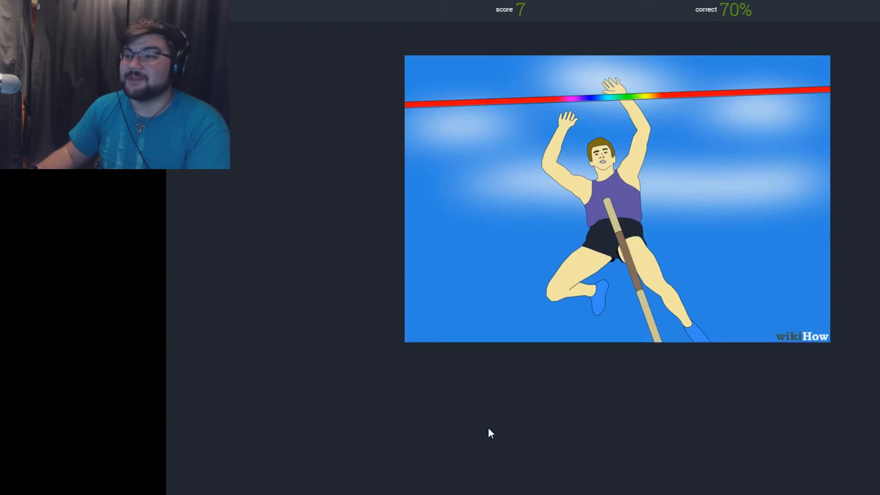
{"action": "left_click", "coordinate": [490, 432]}
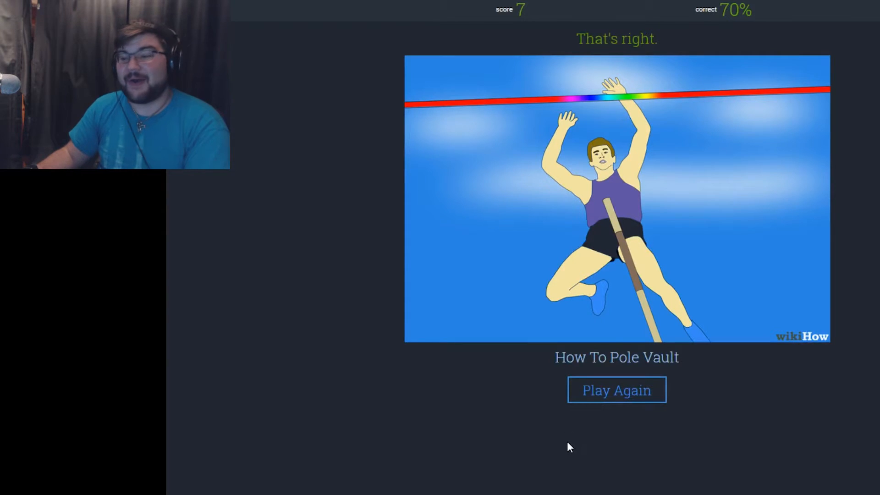
- Start a new round and answer the family-at-computer picture with 'How To Plan A Disney Vacation'
{"action": "left_click", "coordinate": [616, 389]}
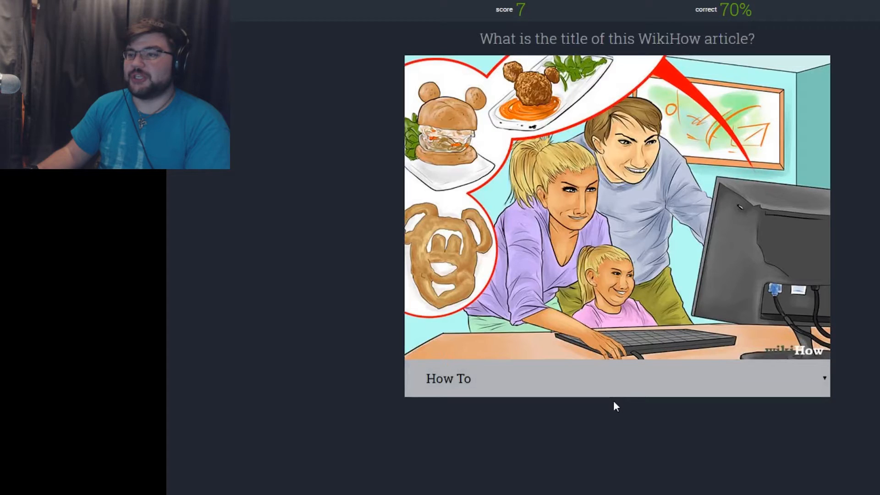
{"action": "mouse_move", "coordinate": [616, 427]}
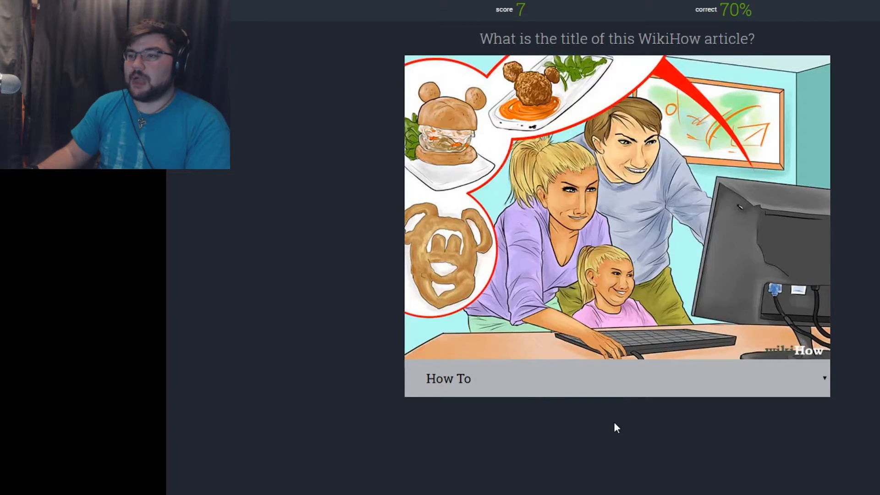
{"action": "mouse_move", "coordinate": [671, 377]}
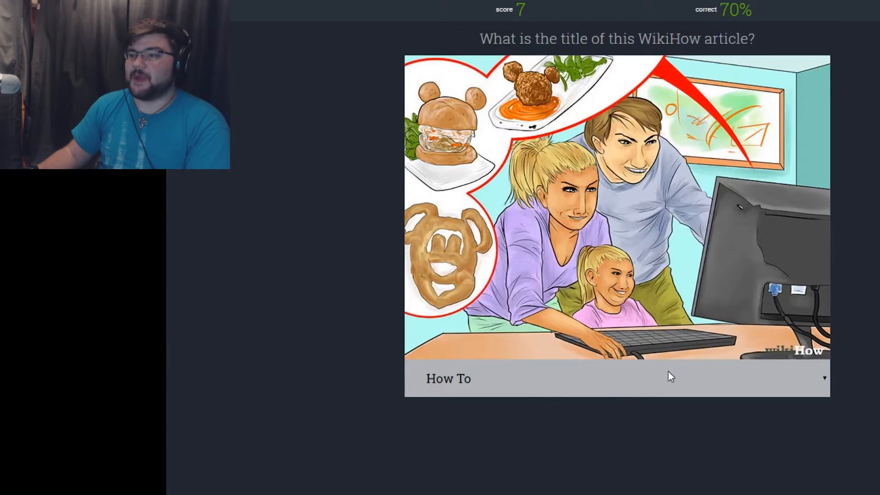
{"action": "mouse_move", "coordinate": [602, 393]}
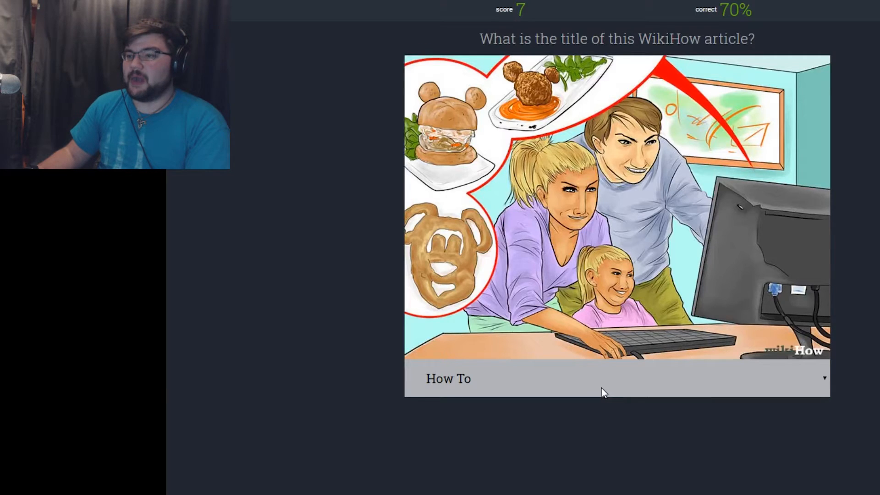
{"action": "mouse_move", "coordinate": [588, 220]}
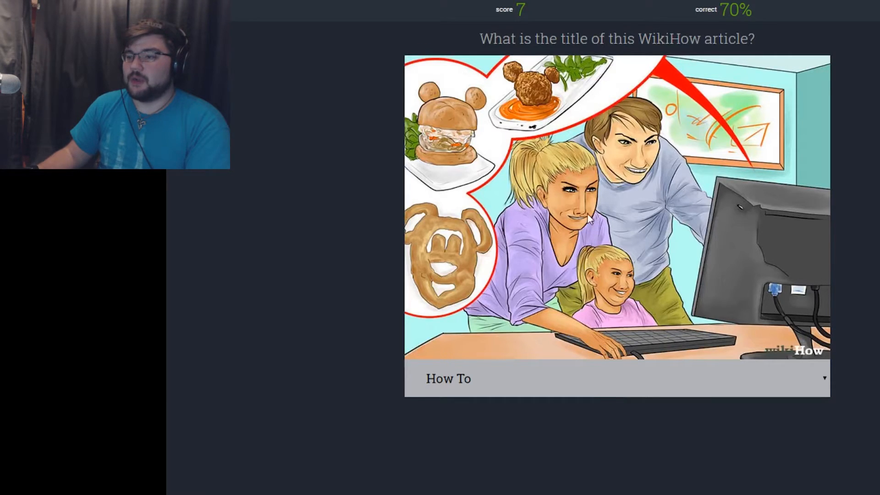
{"action": "mouse_move", "coordinate": [648, 398]}
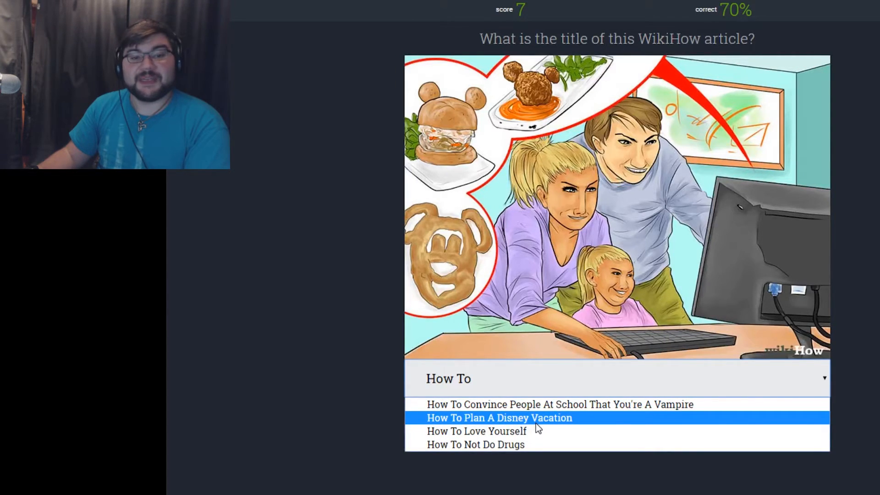
{"action": "left_click", "coordinate": [498, 417]}
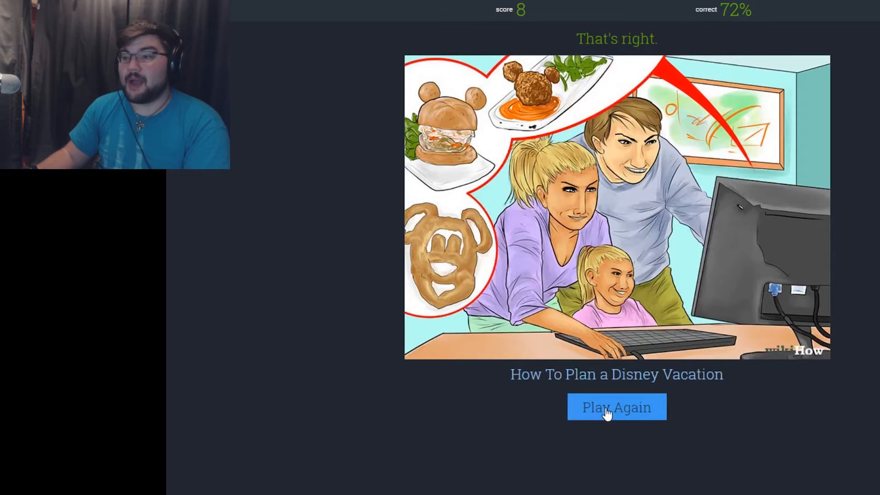
{"action": "mouse_move", "coordinate": [583, 161]}
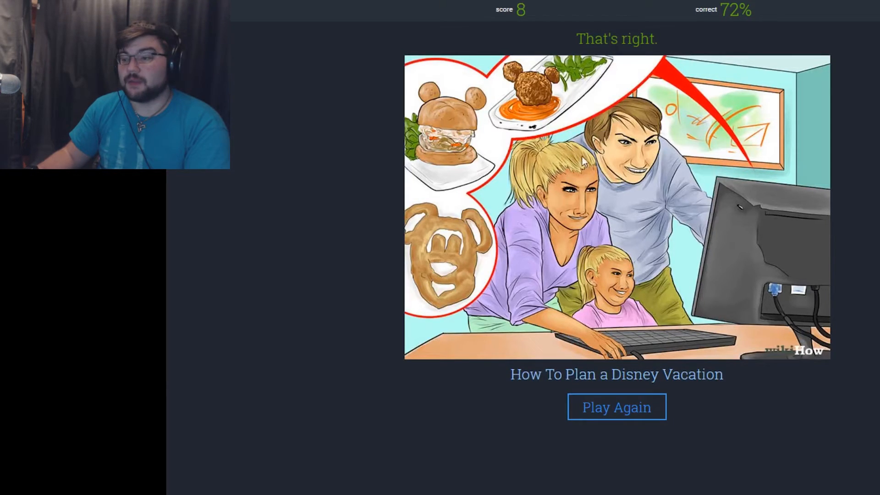
- Guess 'How To Talk To Girls As A Teen Boy' for the two-faces picture, then load the next round
{"action": "left_click", "coordinate": [616, 407]}
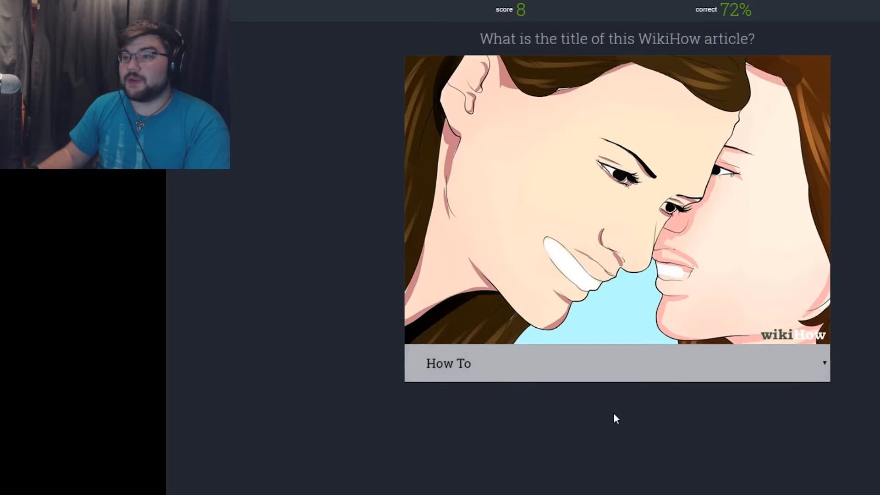
{"action": "mouse_move", "coordinate": [536, 382]}
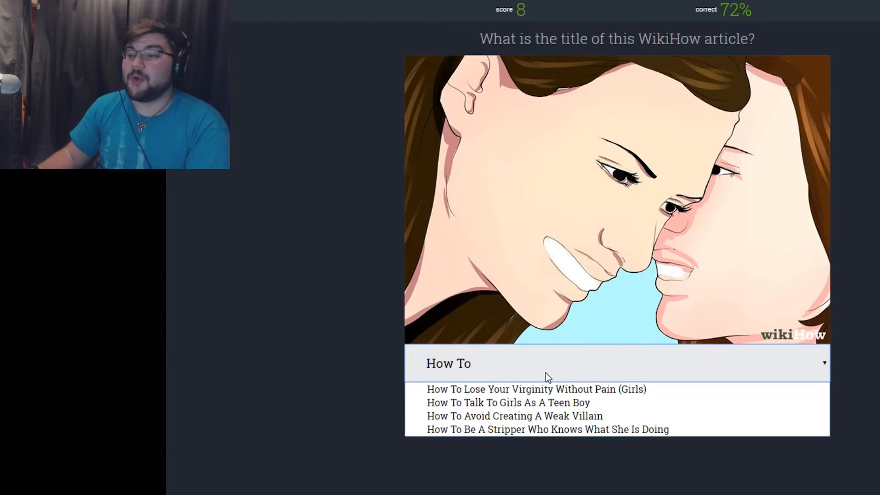
{"action": "mouse_move", "coordinate": [561, 329]}
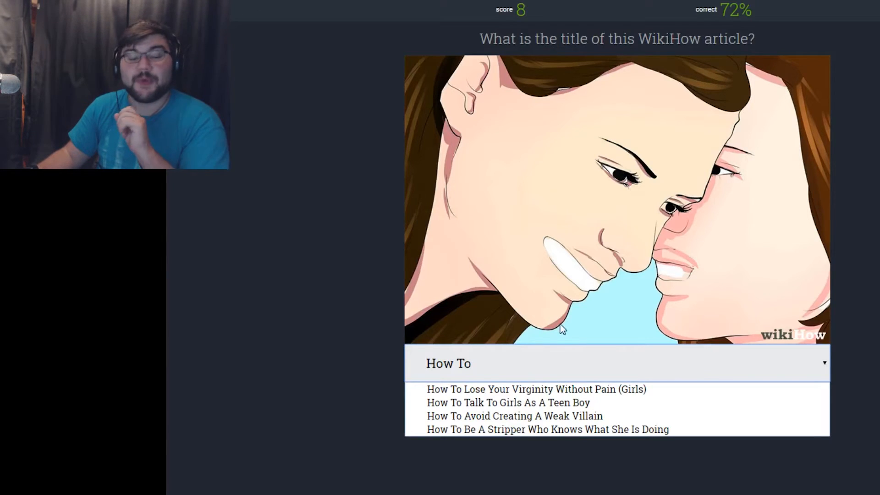
{"action": "mouse_move", "coordinate": [563, 352]}
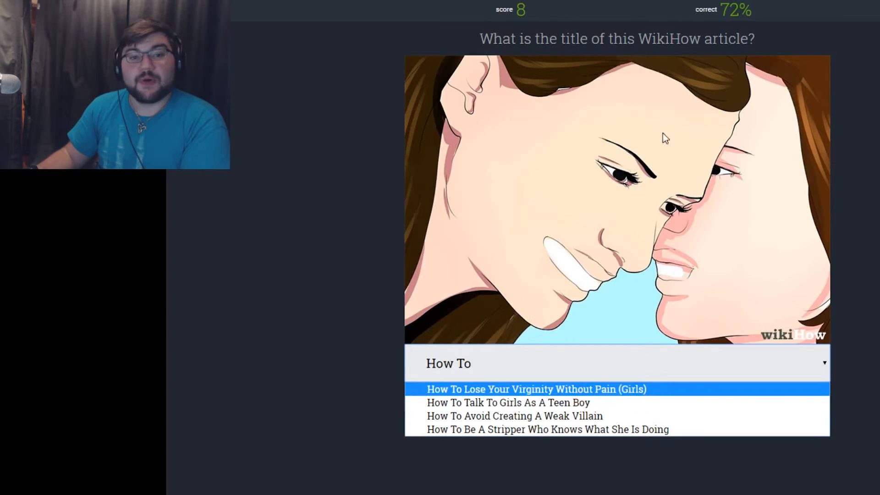
{"action": "mouse_move", "coordinate": [636, 283]}
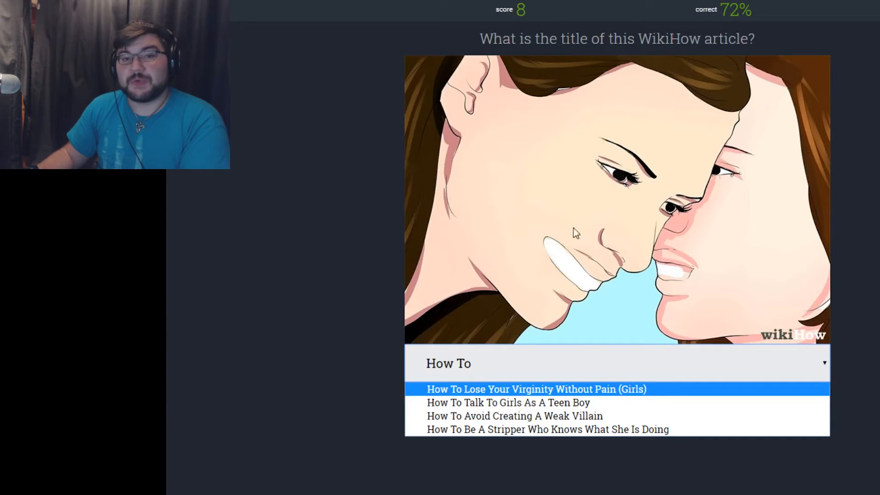
{"action": "mouse_move", "coordinate": [640, 363]}
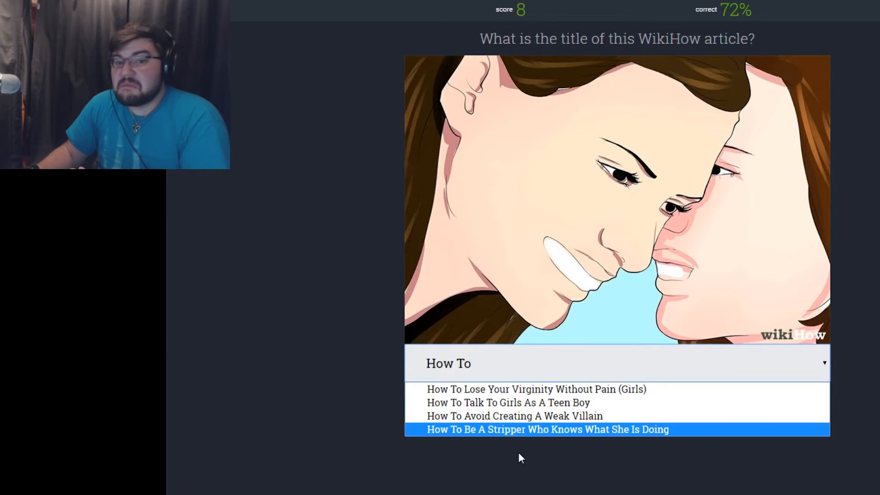
{"action": "mouse_move", "coordinate": [507, 437]}
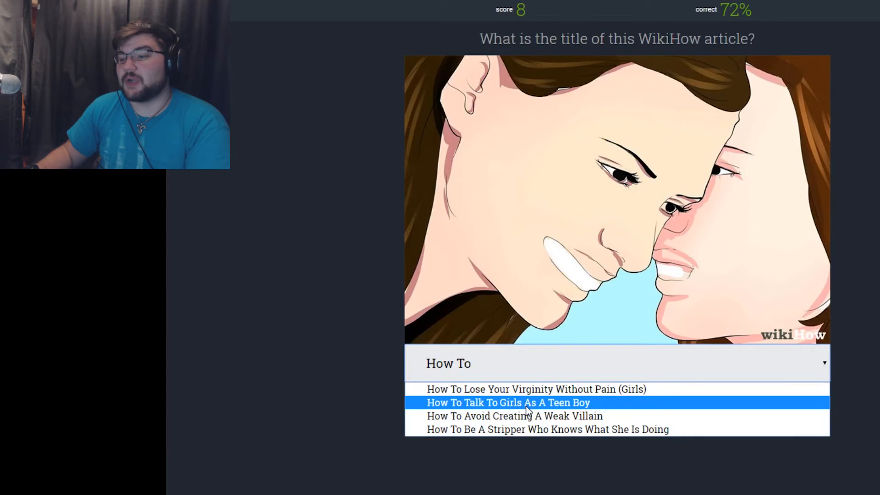
{"action": "left_click", "coordinate": [508, 403]}
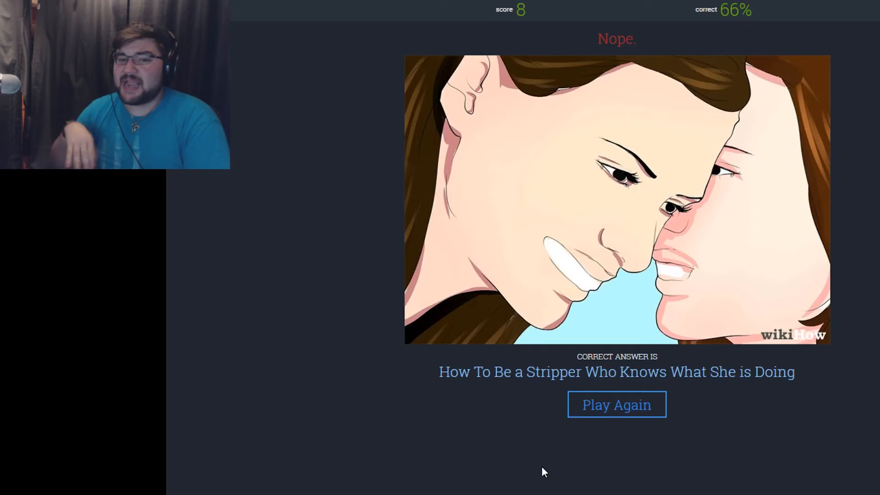
{"action": "mouse_move", "coordinate": [673, 76]}
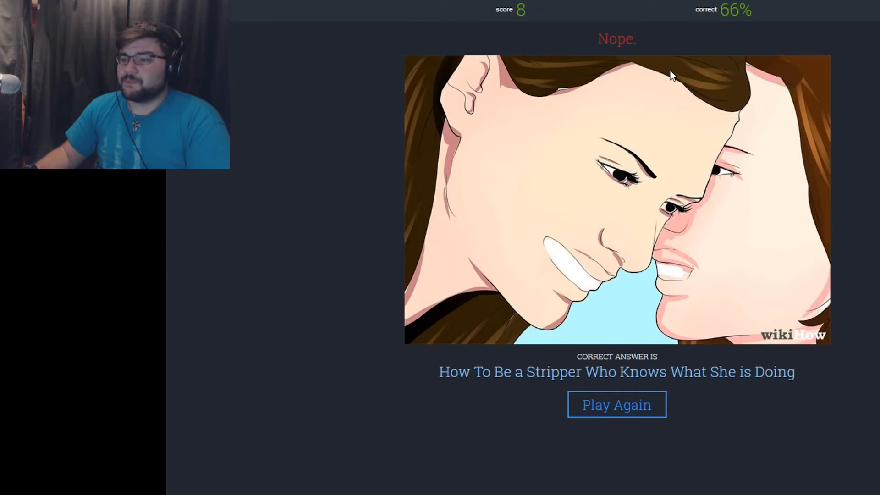
{"action": "left_click", "coordinate": [616, 404]}
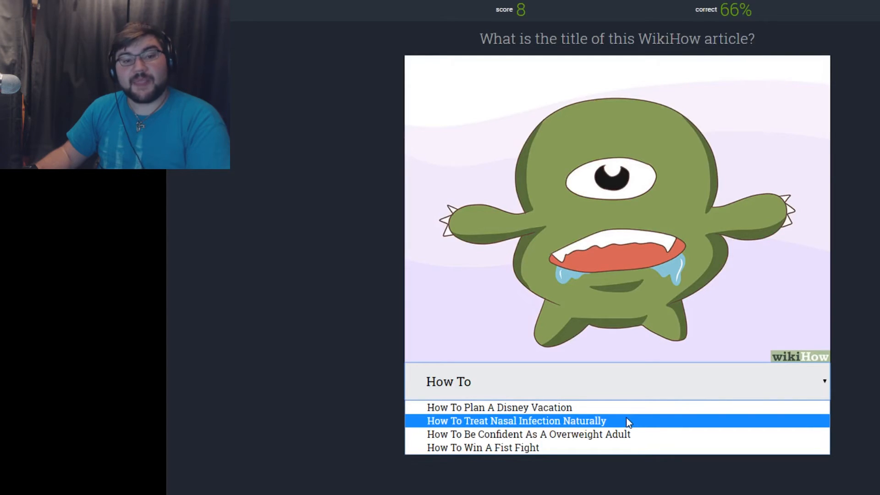
{"action": "mouse_move", "coordinate": [624, 422]}
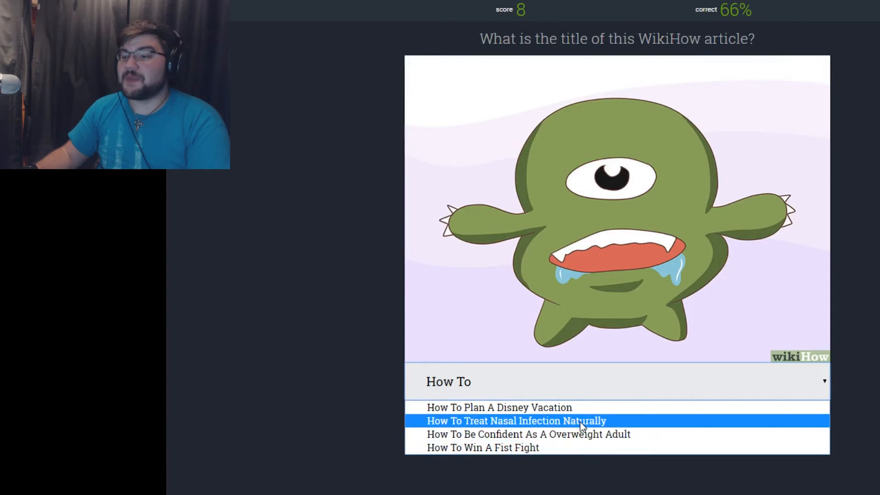
- Answer the one-eyed monster with 'How To Treat Nasal Infection Naturally', then load the next round
{"action": "left_click", "coordinate": [515, 421]}
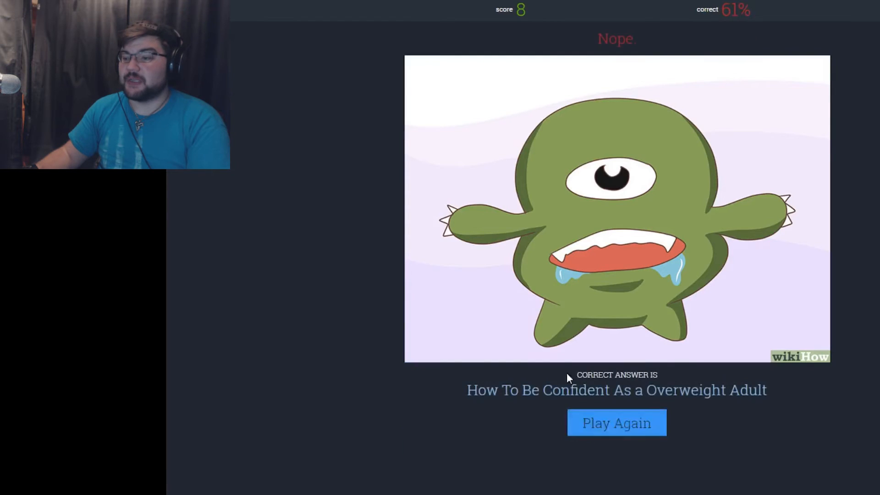
{"action": "mouse_move", "coordinate": [598, 404]}
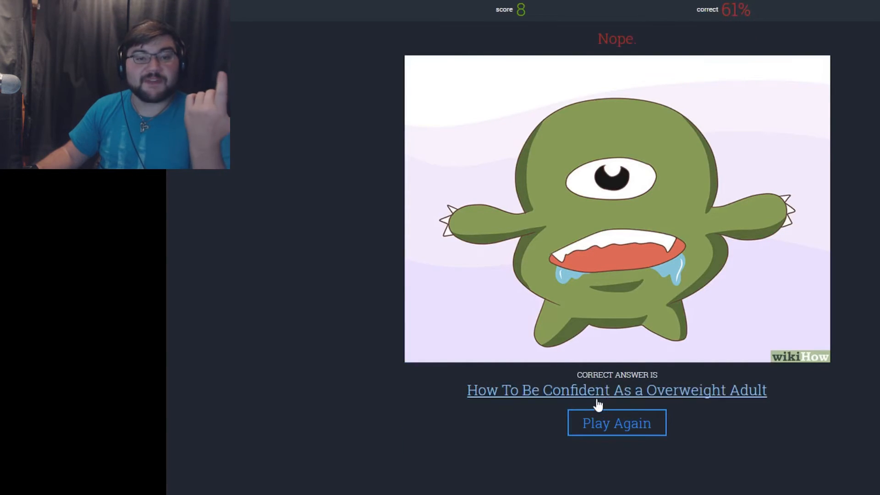
{"action": "mouse_move", "coordinate": [530, 336]}
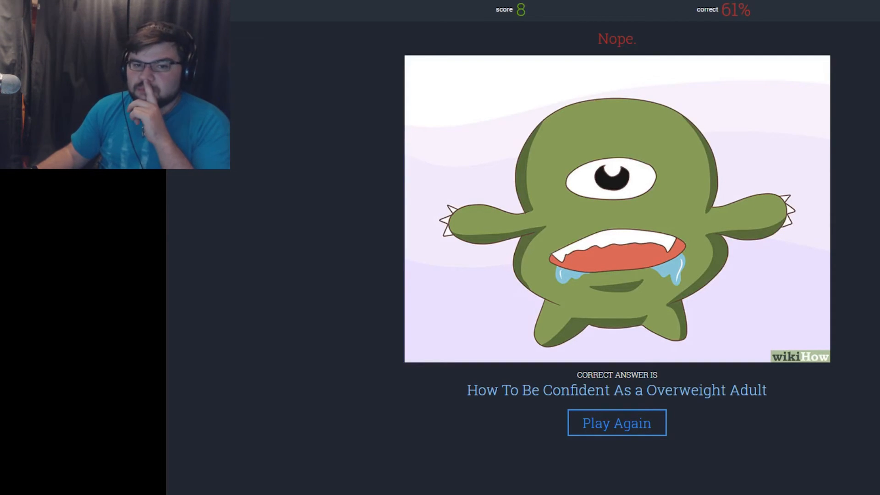
{"action": "mouse_move", "coordinate": [616, 422]}
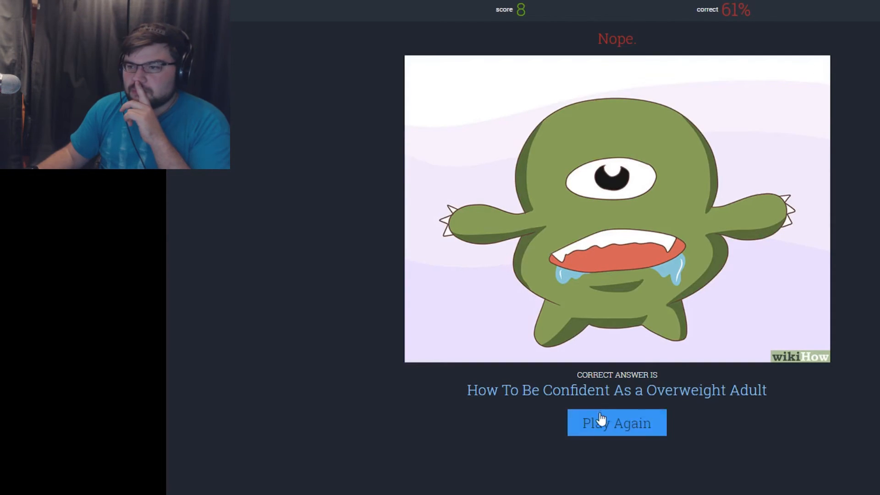
{"action": "left_click", "coordinate": [616, 423]}
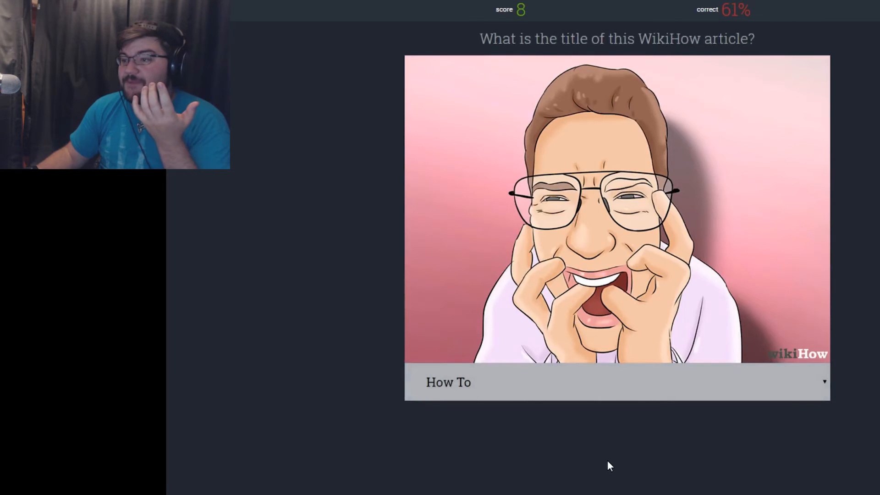
{"action": "mouse_move", "coordinate": [668, 394]}
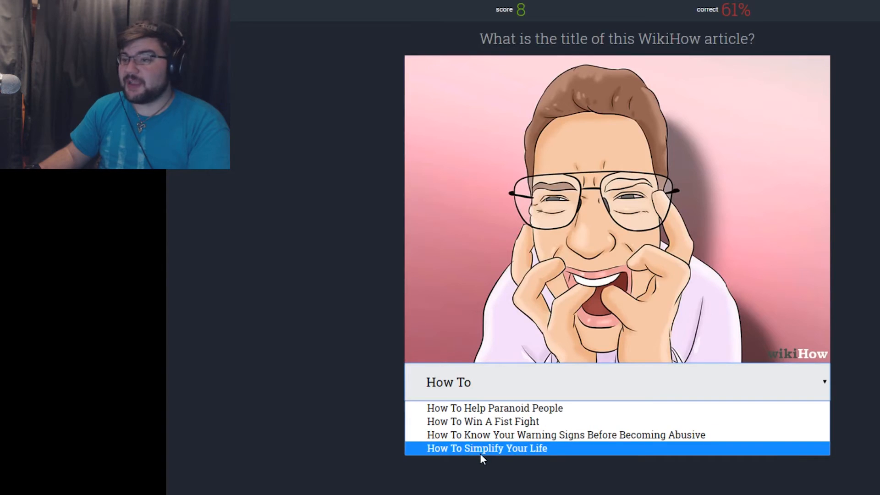
{"action": "mouse_move", "coordinate": [494, 408]}
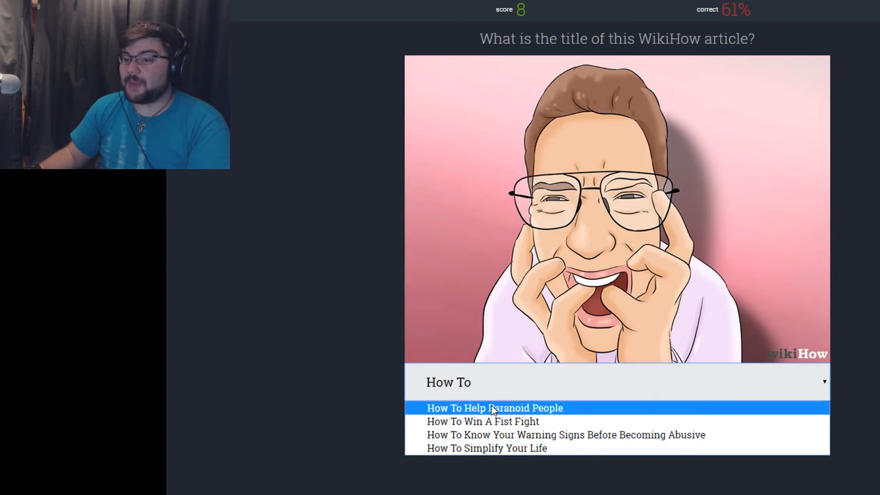
- Guess 'How To Help Paranoid People' for the glasses-man picture, then load the next question
{"action": "left_click", "coordinate": [495, 408]}
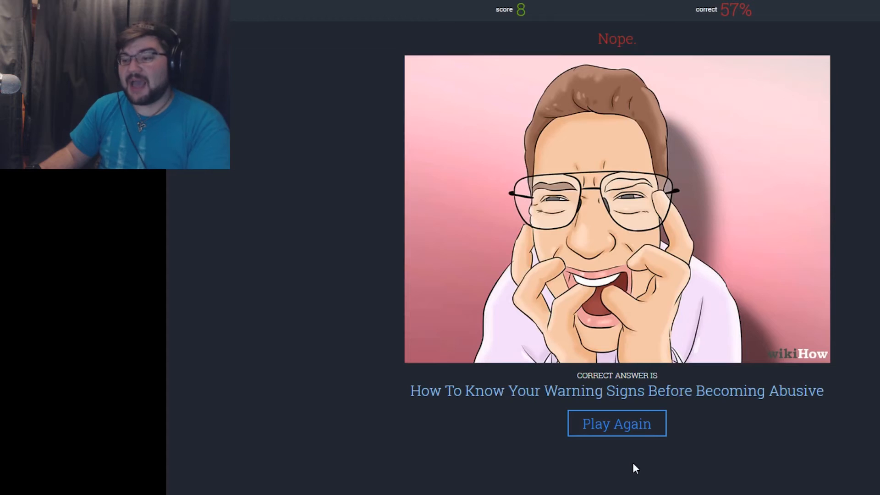
{"action": "mouse_move", "coordinate": [637, 456]}
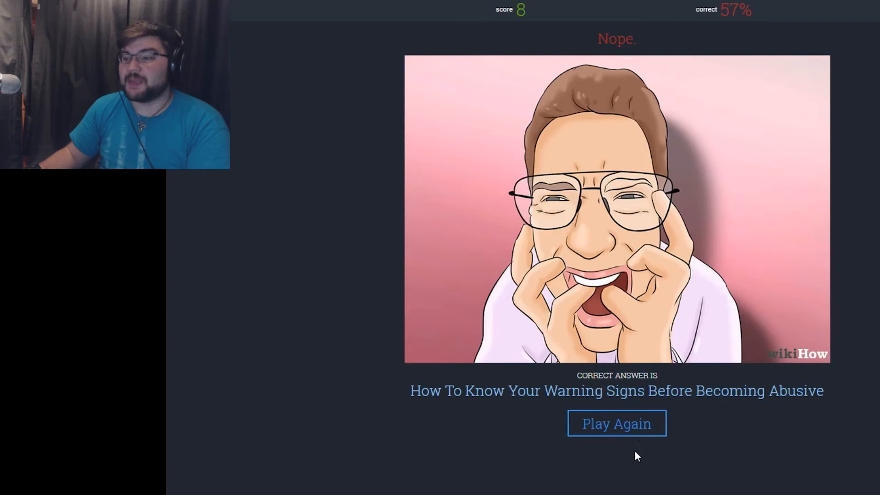
{"action": "left_click", "coordinate": [616, 423]}
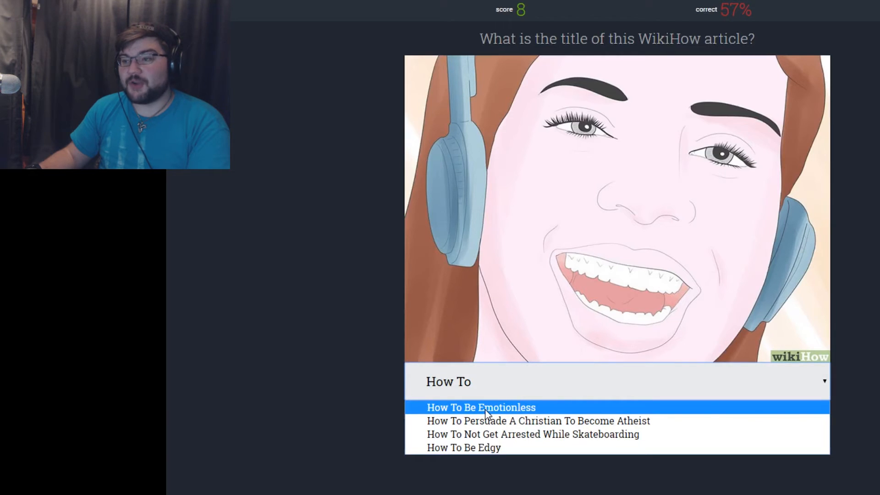
{"action": "mouse_move", "coordinate": [595, 221]}
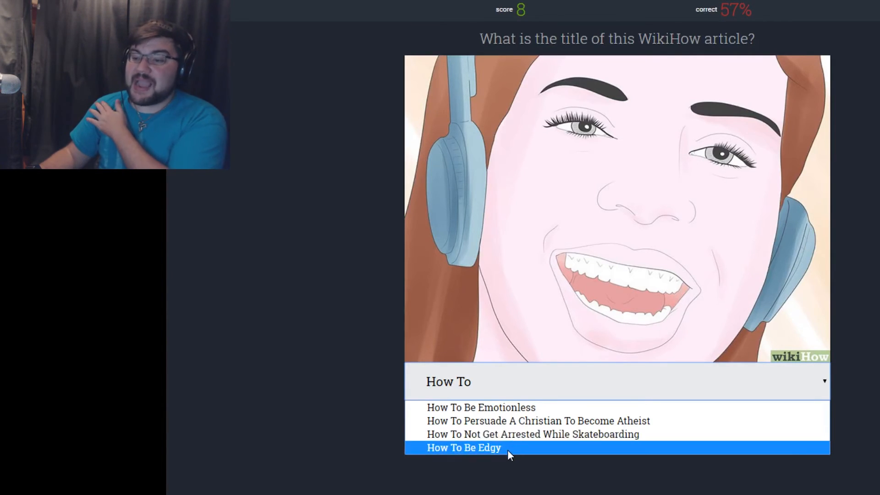
{"action": "mouse_move", "coordinate": [507, 451]}
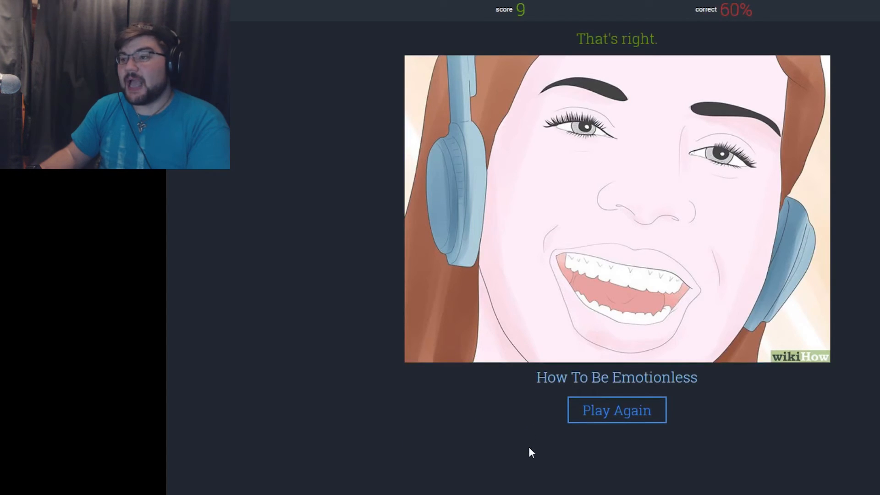
{"action": "mouse_move", "coordinate": [532, 430]}
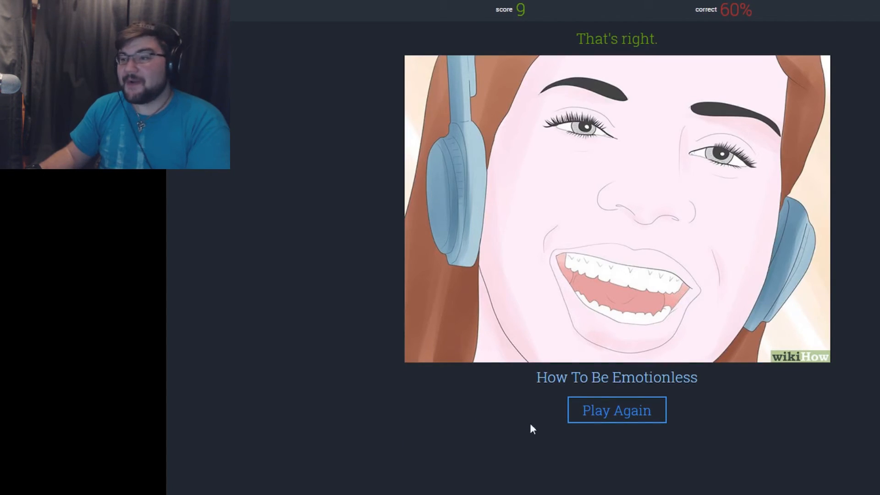
{"action": "mouse_move", "coordinate": [682, 350]}
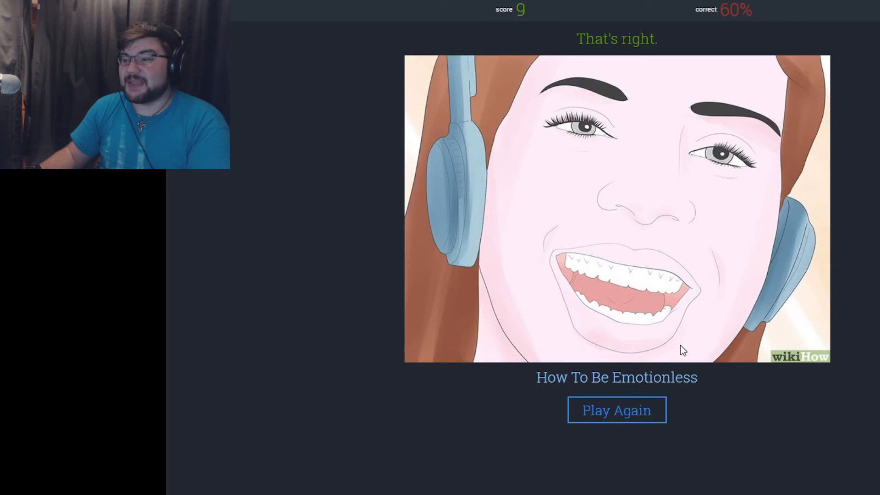
{"action": "mouse_move", "coordinate": [616, 410]}
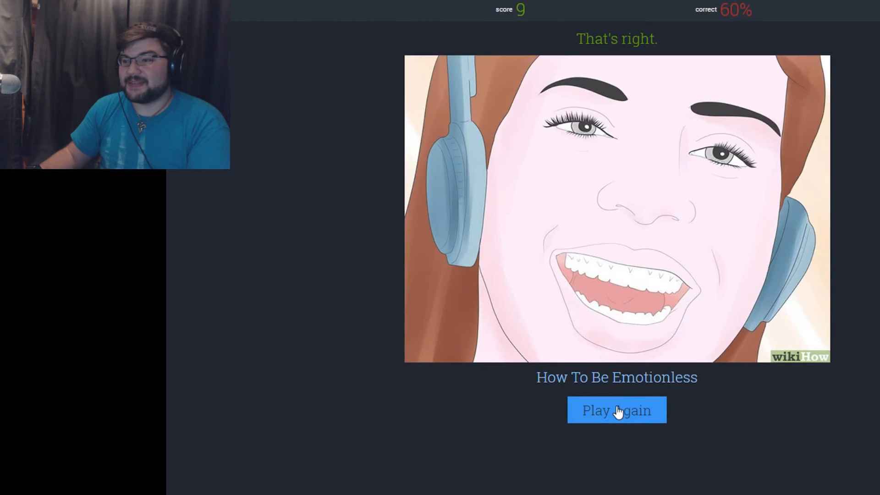
- Begin the round showing four people around a table
{"action": "left_click", "coordinate": [616, 410]}
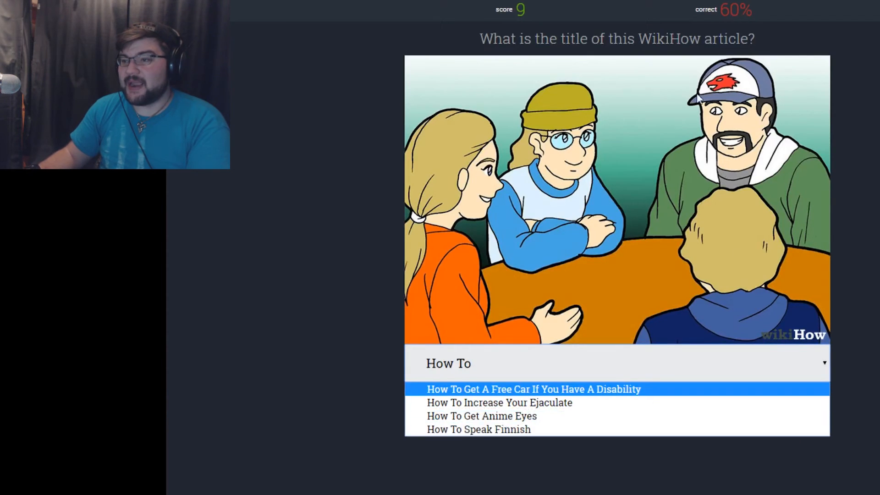
{"action": "mouse_move", "coordinate": [646, 386]}
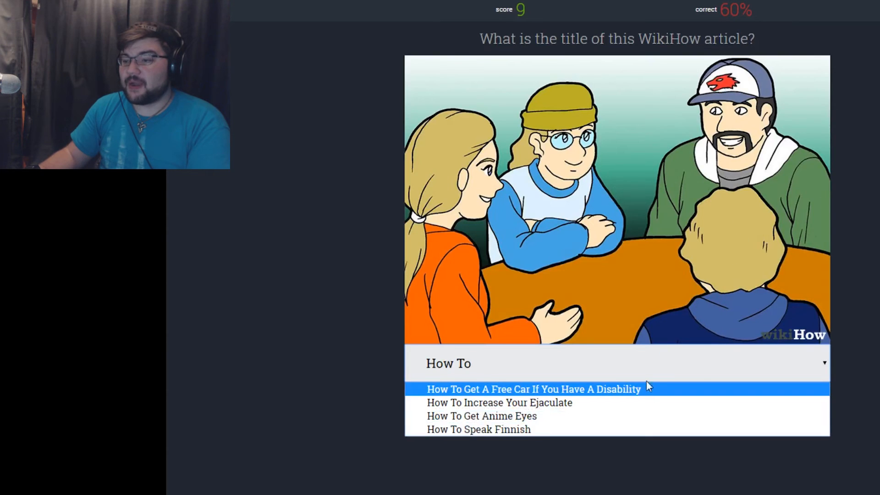
{"action": "mouse_move", "coordinate": [589, 398]}
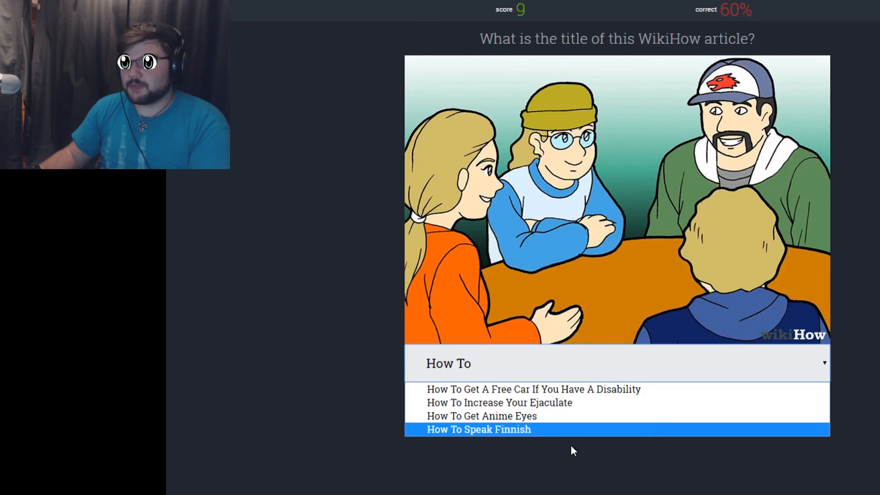
{"action": "mouse_move", "coordinate": [533, 431]}
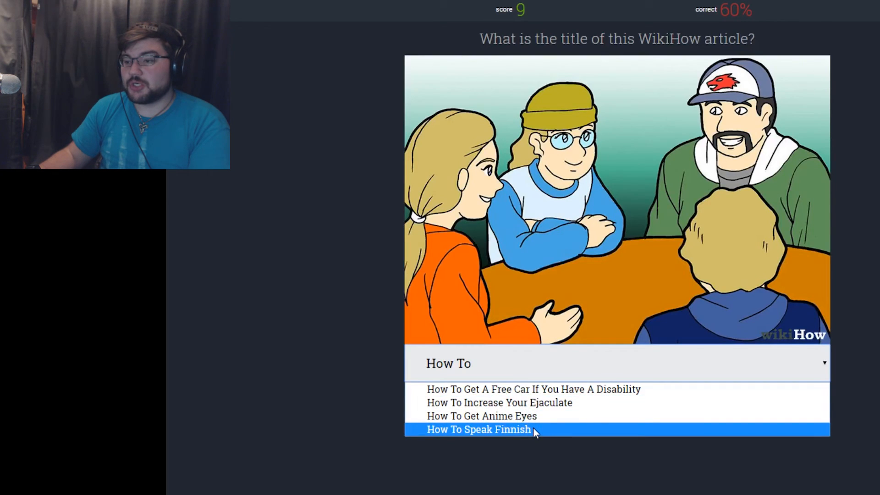
{"action": "mouse_move", "coordinate": [530, 433]}
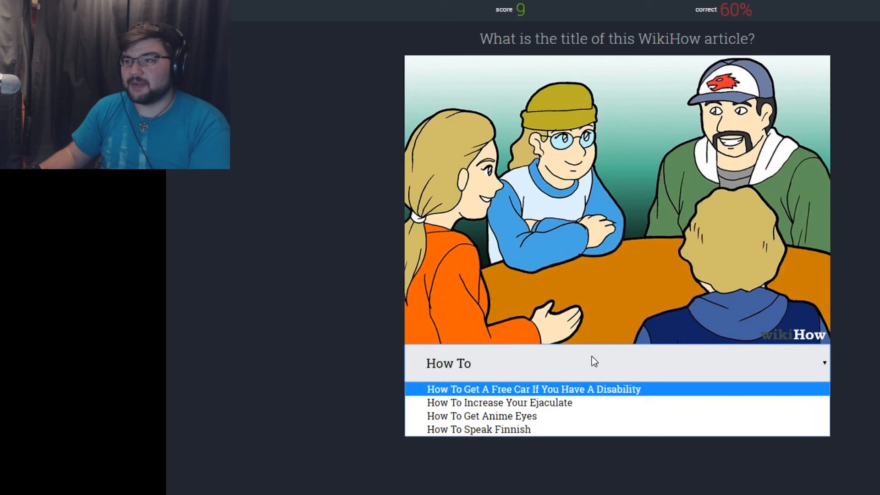
{"action": "mouse_move", "coordinate": [594, 346]}
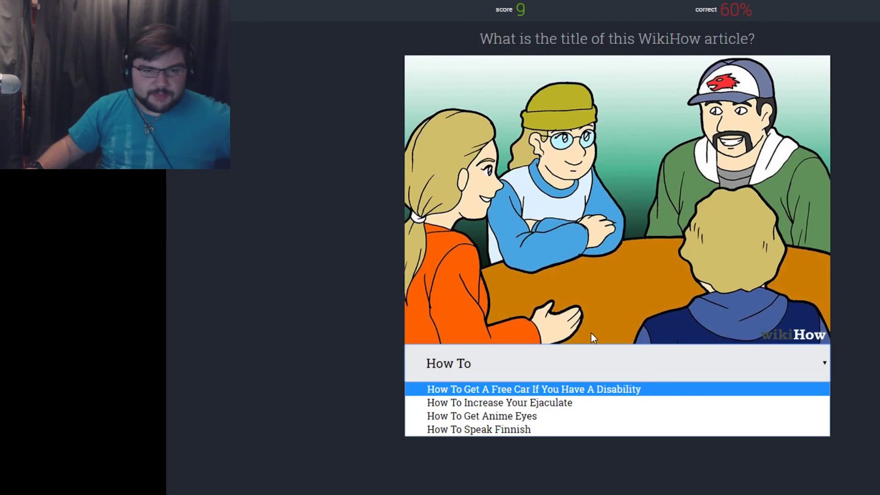
{"action": "mouse_move", "coordinate": [425, 178]}
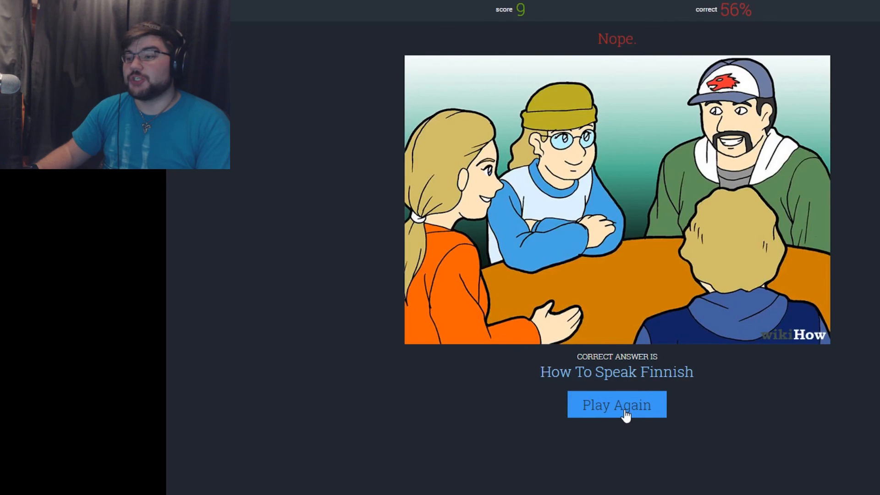
- Load the next picture and answer 'How To Tell A Girl You Like Her'
{"action": "left_click", "coordinate": [616, 404]}
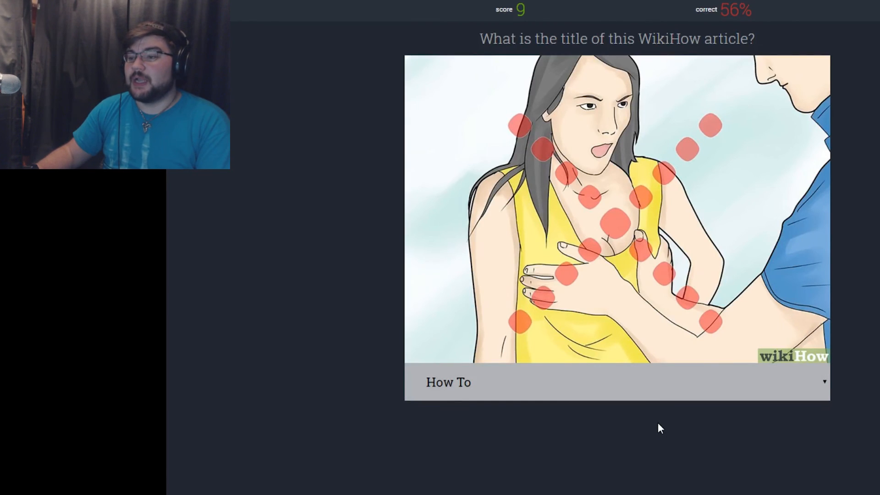
{"action": "mouse_move", "coordinate": [645, 235]}
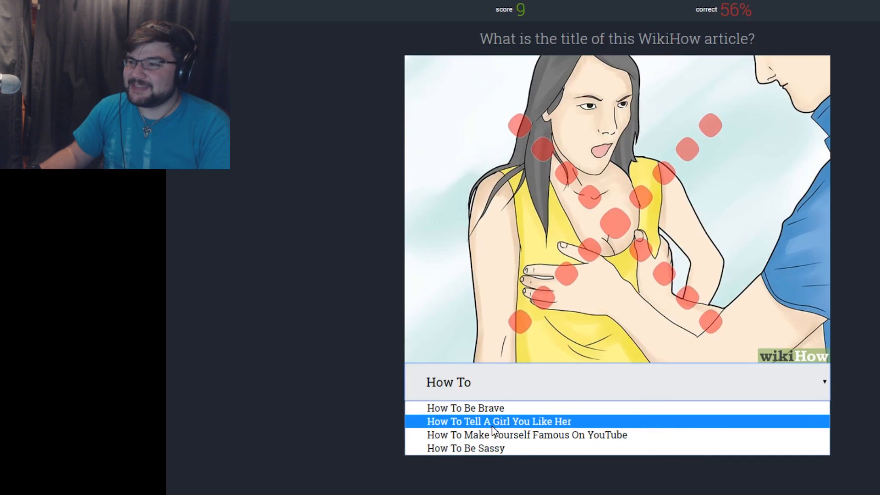
{"action": "left_click", "coordinate": [498, 421]}
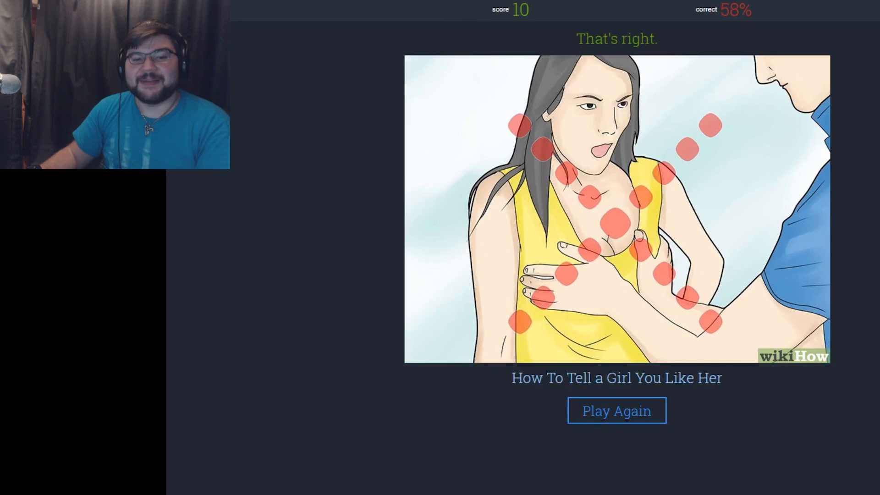
{"action": "mouse_move", "coordinate": [292, 431]}
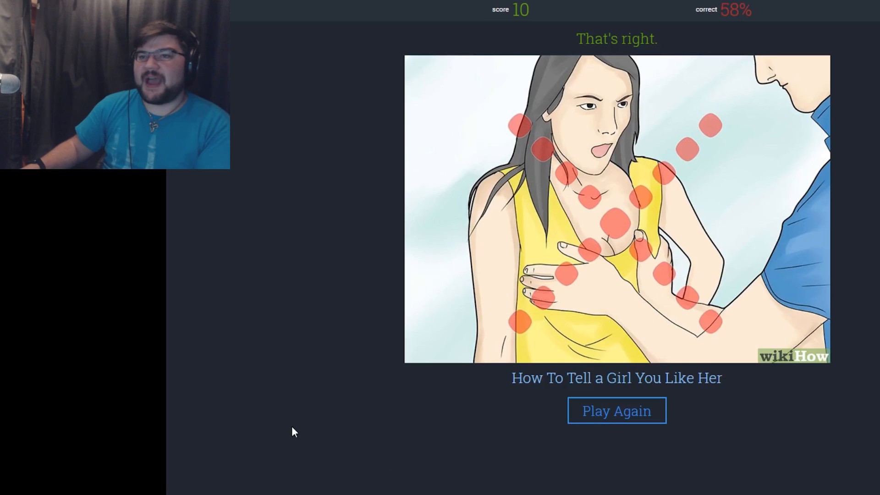